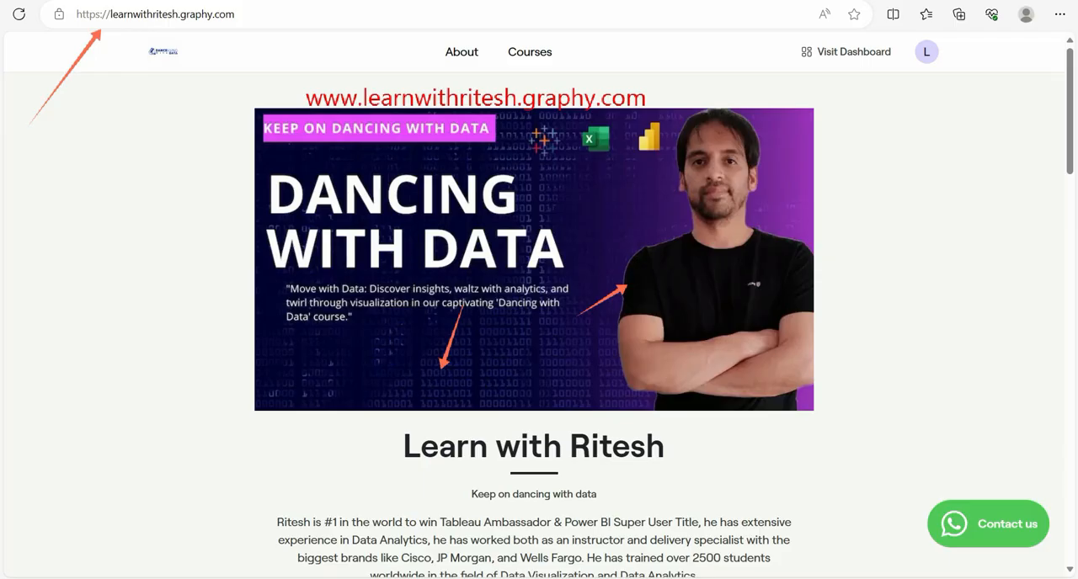
- Reach the embedded example dashboard and swap its Select Sheet dropdown to Sales by Category & Sub Category
{"action": "scroll", "scroll_direction": "down", "scroll_amount": 3}
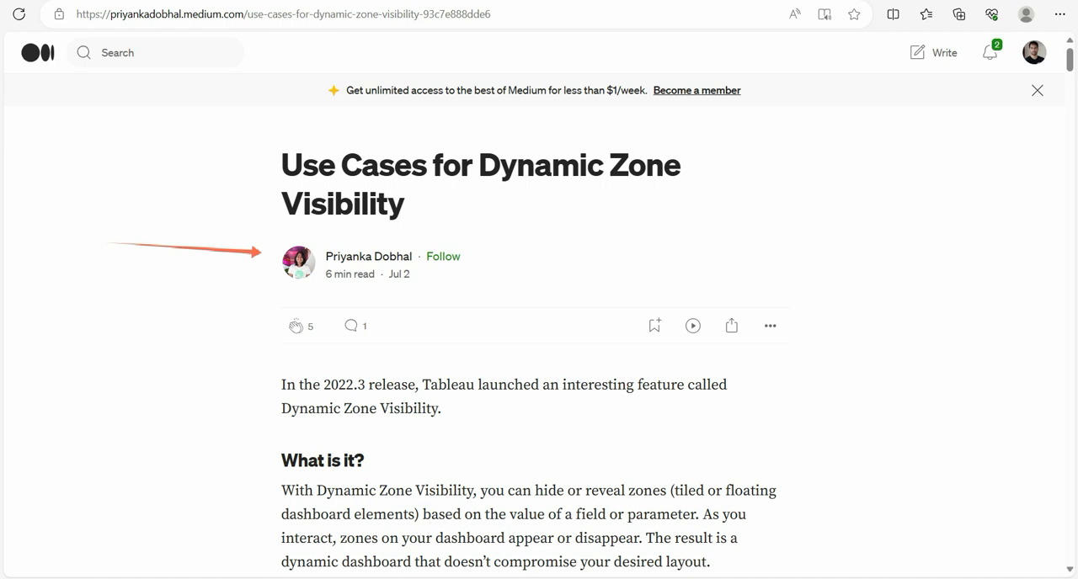
{"action": "scroll", "scroll_direction": "down", "scroll_amount": 3}
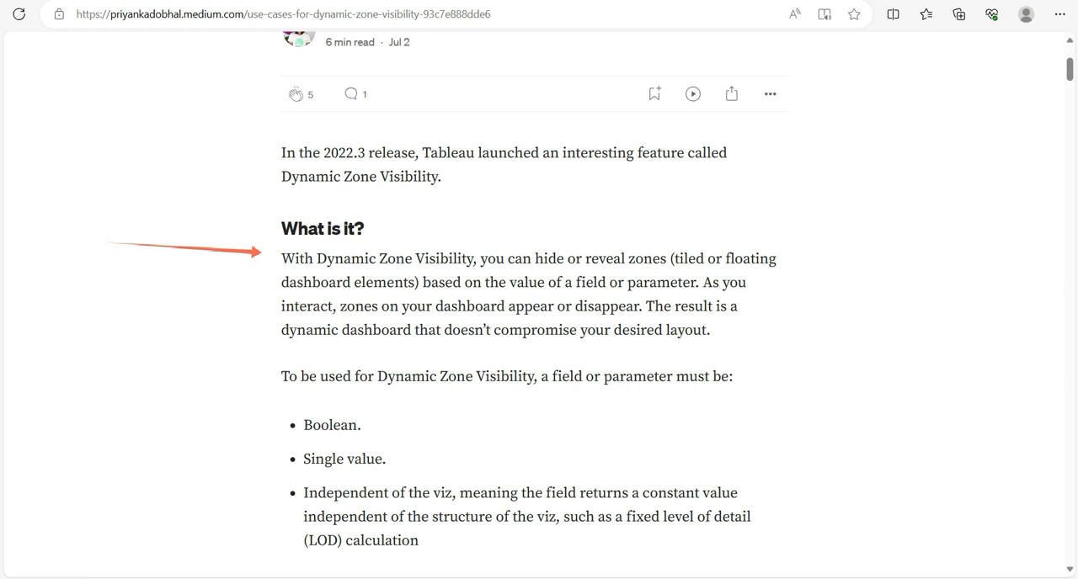
{"action": "scroll", "scroll_direction": "down", "scroll_amount": 3}
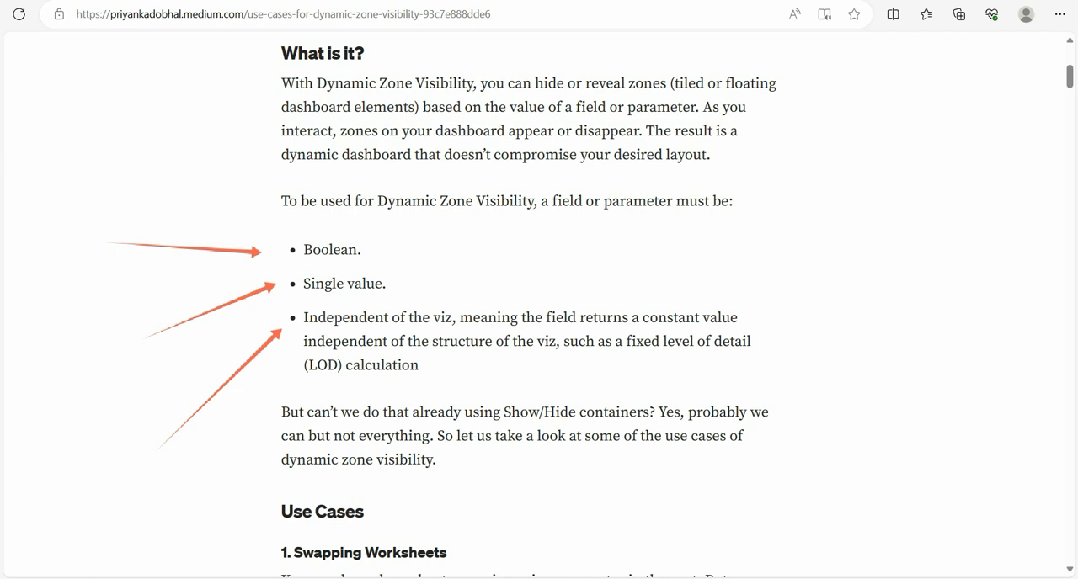
{"action": "scroll", "scroll_direction": "down", "scroll_amount": 3}
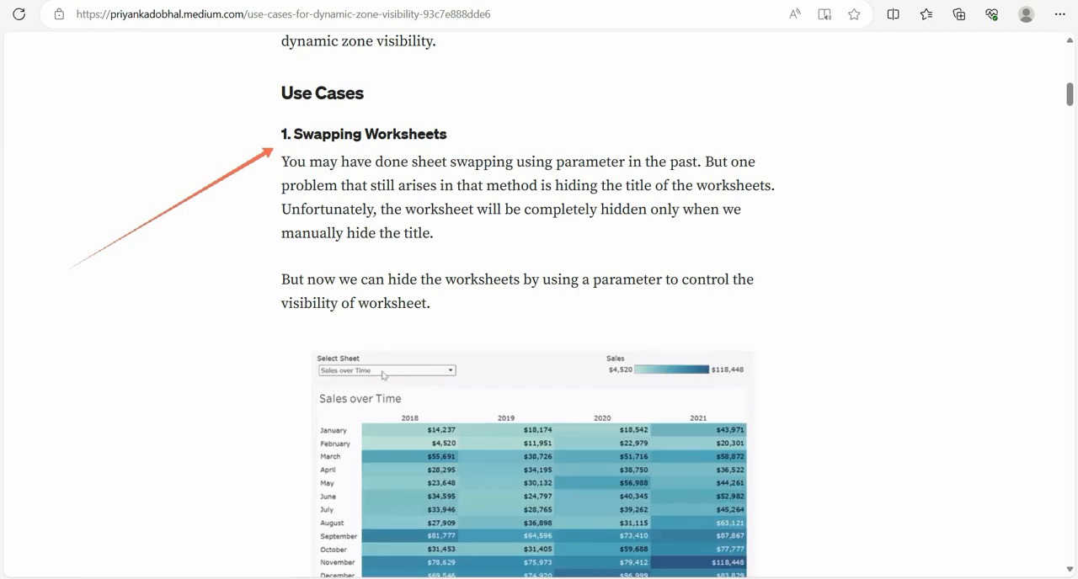
{"action": "left_click", "coordinate": [384, 371]}
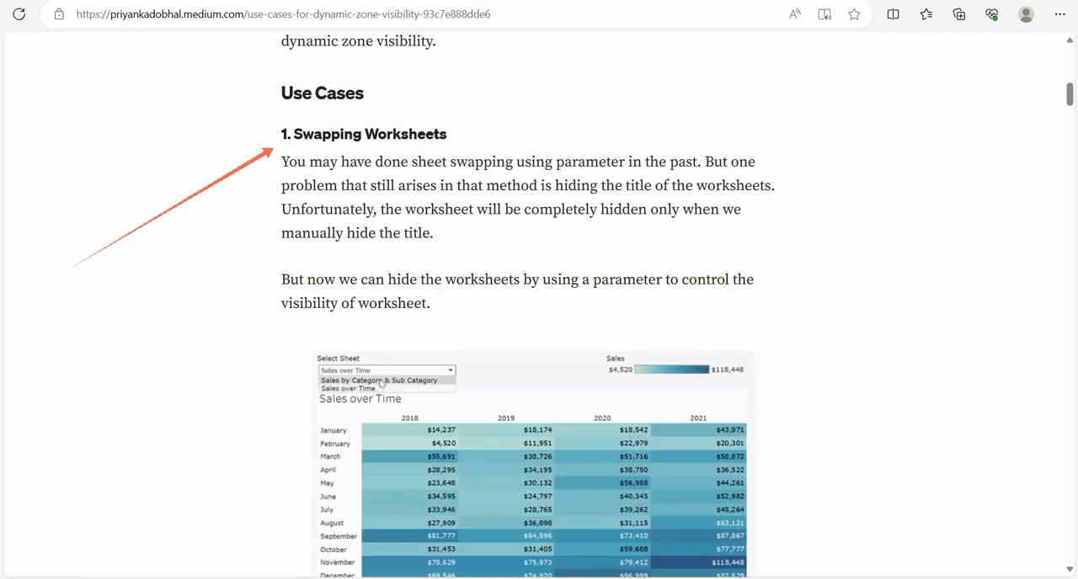
{"action": "left_click", "coordinate": [385, 387]}
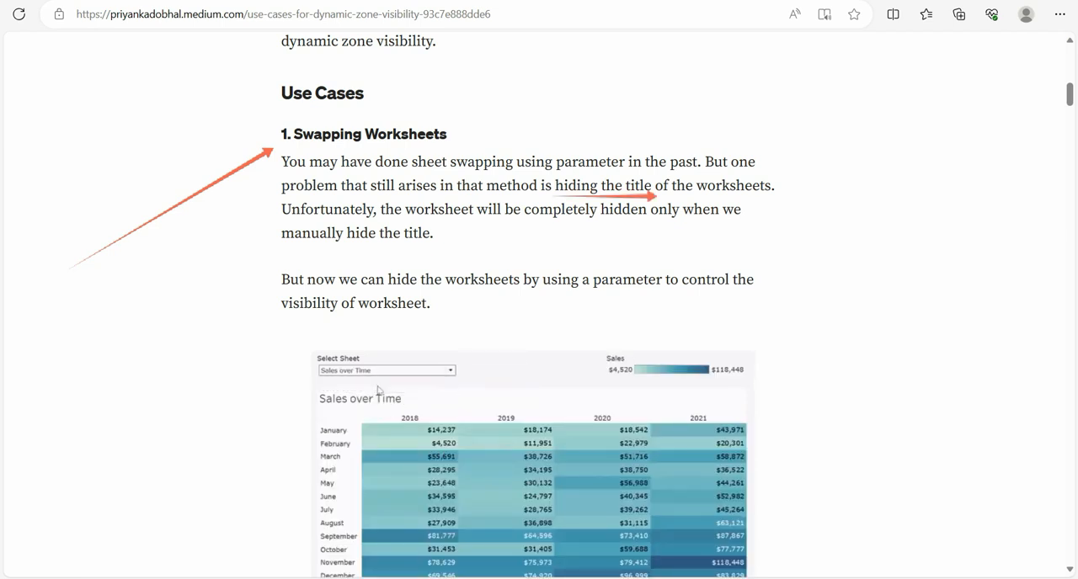
{"action": "left_click", "coordinate": [448, 371]}
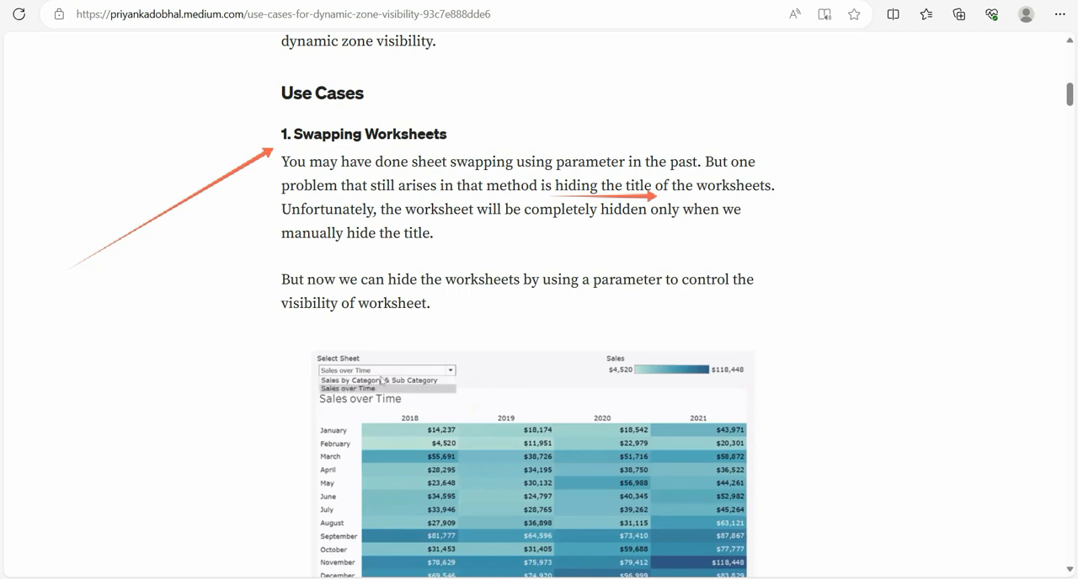
{"action": "left_click", "coordinate": [347, 380]}
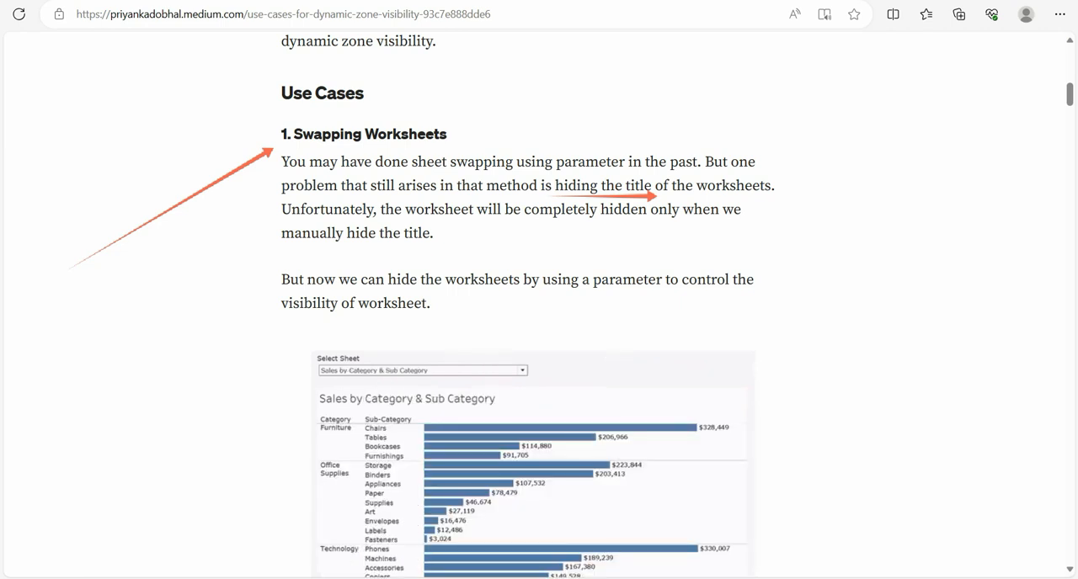
{"action": "mouse_move", "coordinate": [383, 381]}
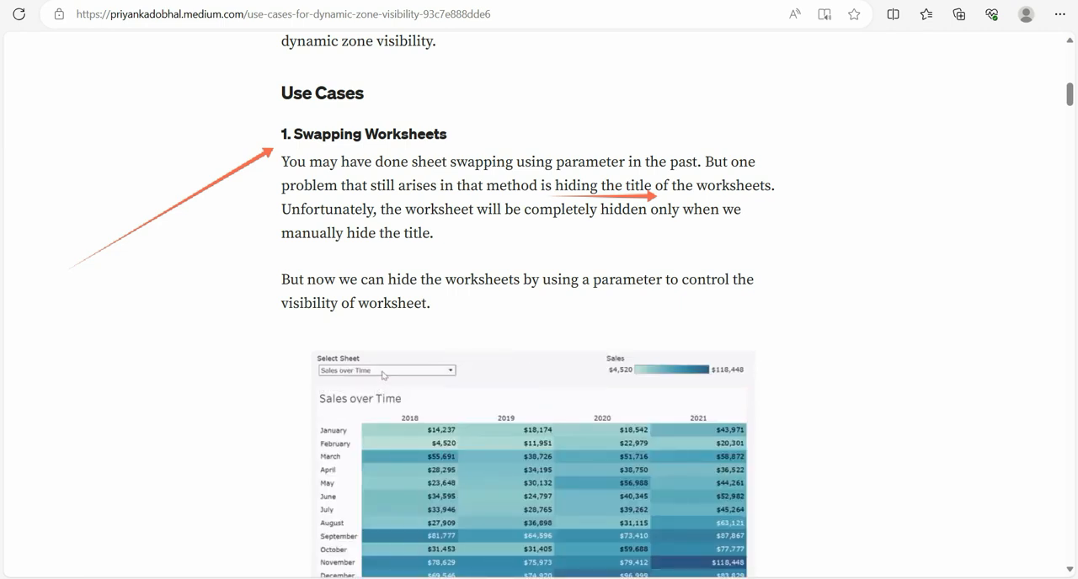
- Toggle the example back to Sales over Time and again to Sales by Category & Sub Category
{"action": "left_click", "coordinate": [384, 370]}
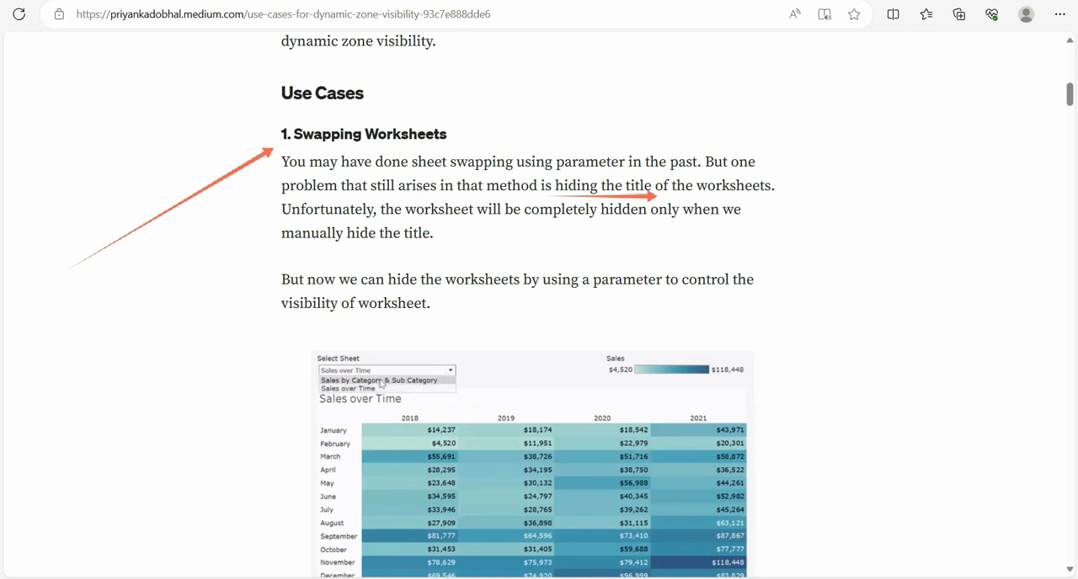
{"action": "left_click", "coordinate": [386, 380]}
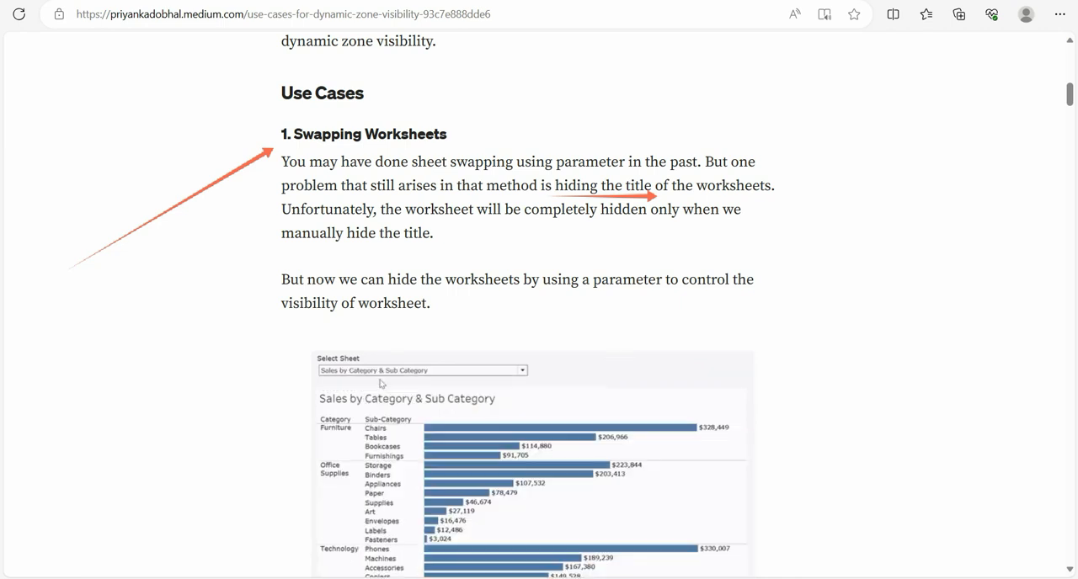
{"action": "left_click", "coordinate": [421, 371]}
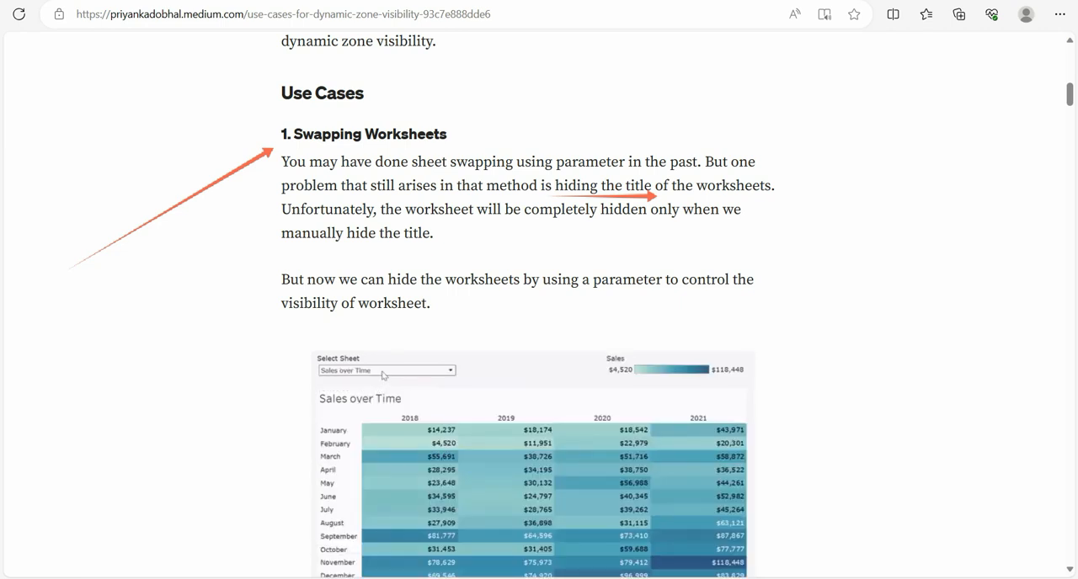
{"action": "left_click", "coordinate": [384, 371]}
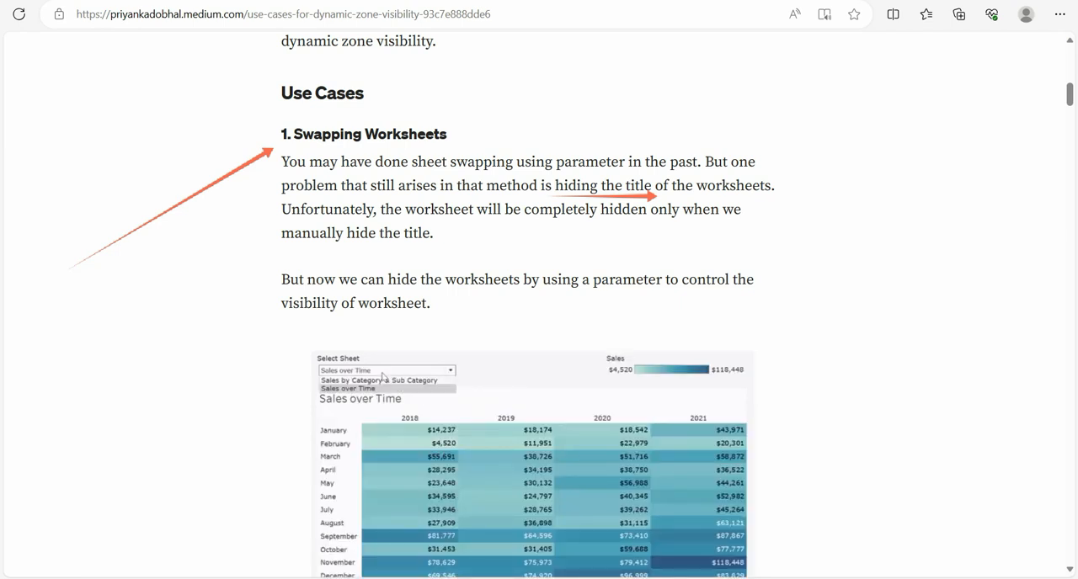
{"action": "mouse_move", "coordinate": [384, 380]}
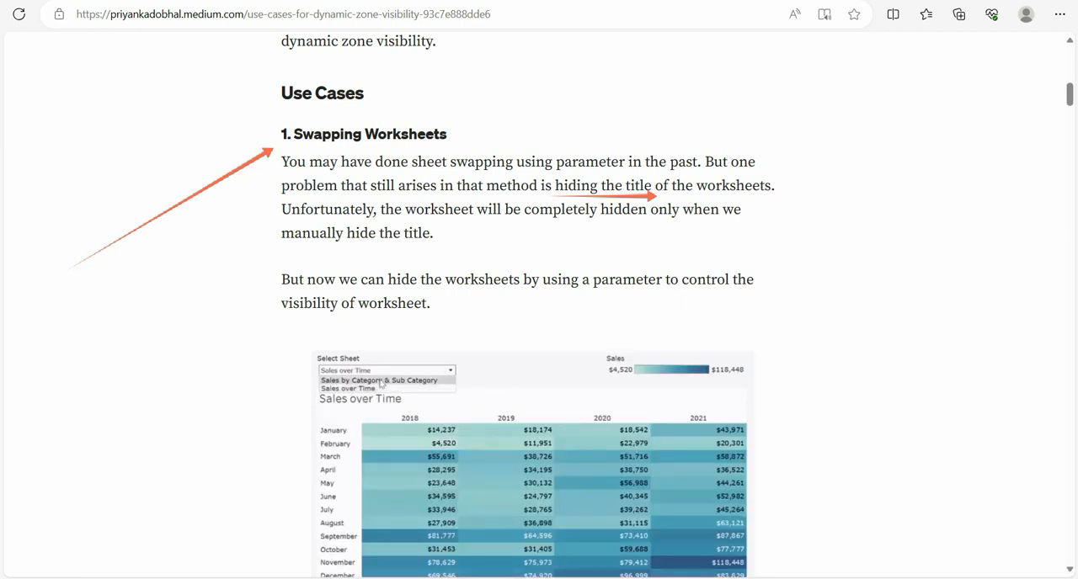
{"action": "left_click", "coordinate": [385, 381]}
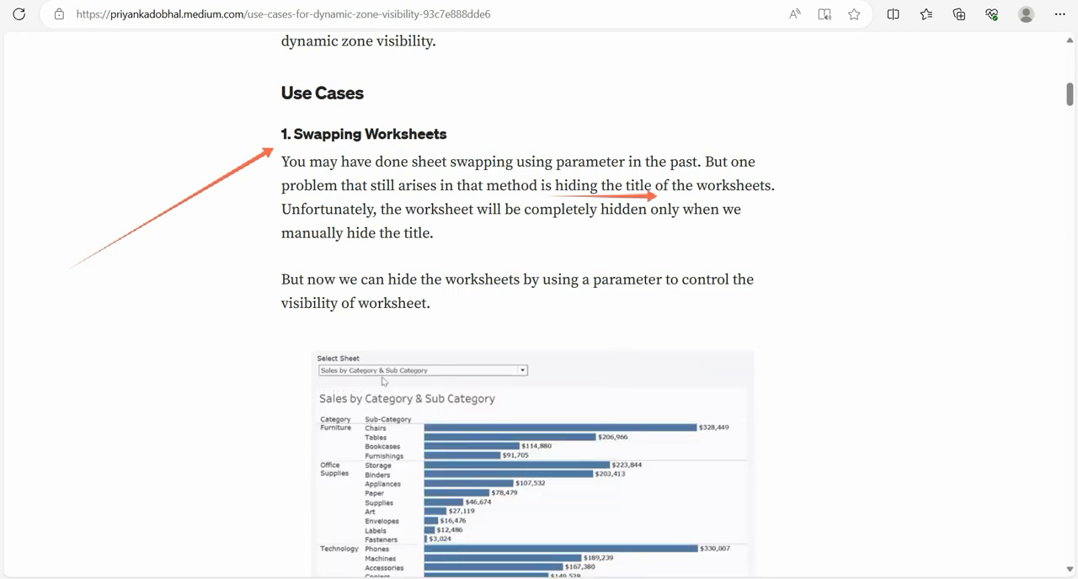
- Leave the Medium article and bring the Tableau Public workbook tab to the front
{"action": "scroll", "scroll_direction": "down", "scroll_amount": 3}
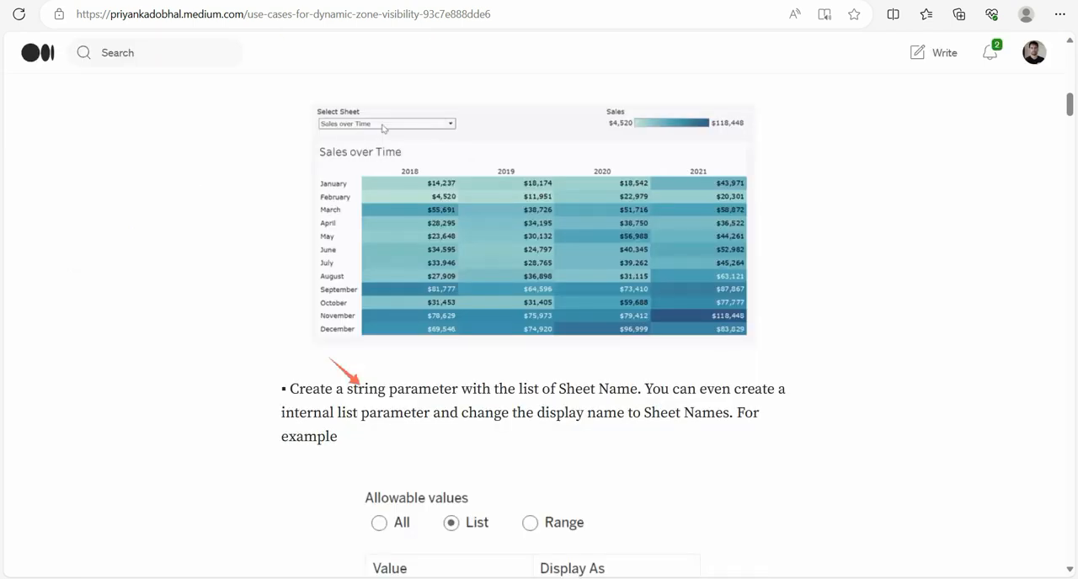
{"action": "left_click", "coordinate": [385, 125]}
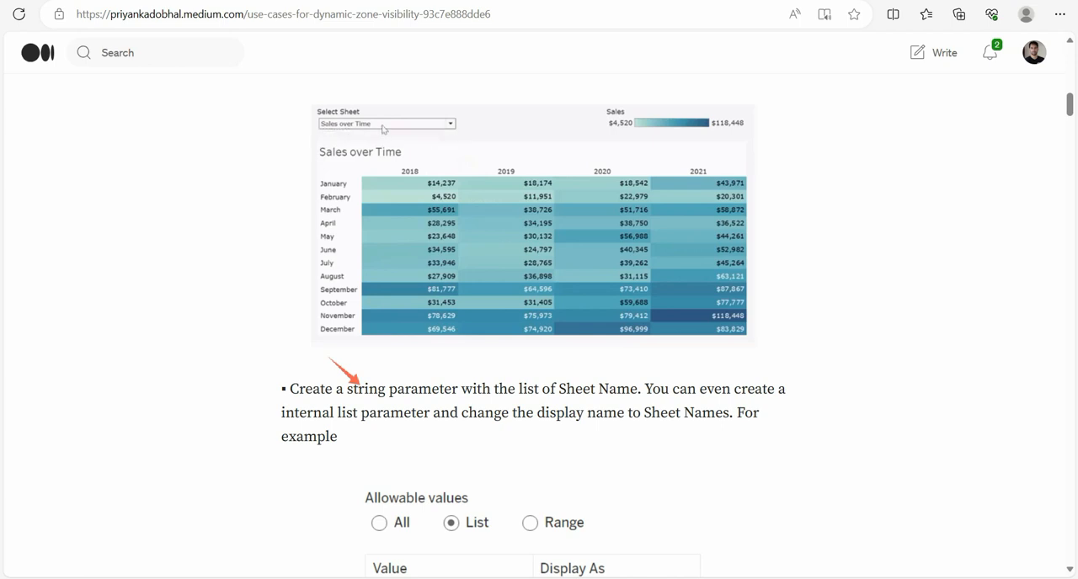
{"action": "left_click", "coordinate": [448, 123]}
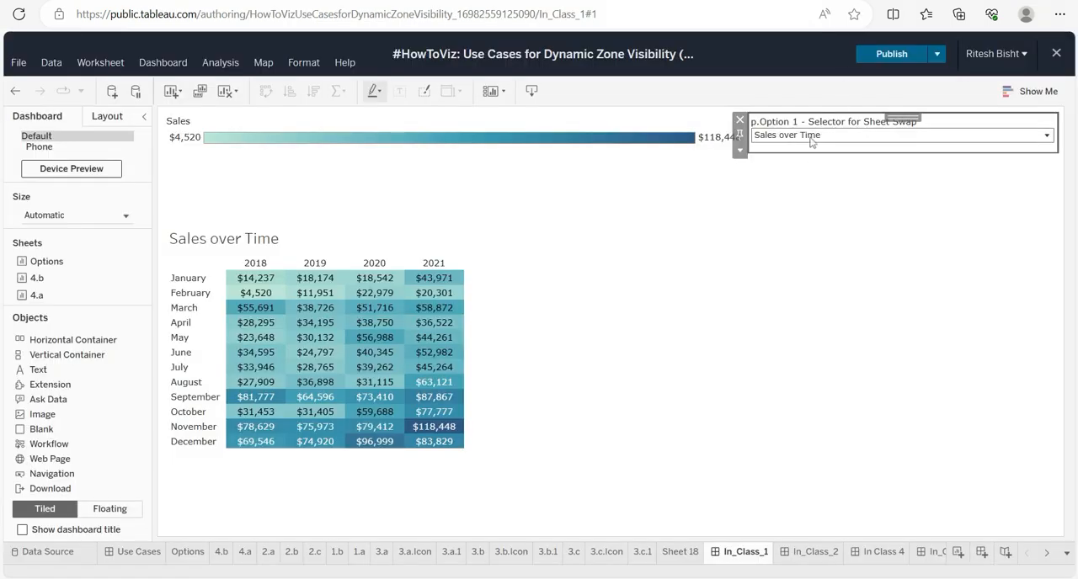
- Set the p.Option 1 - Selector for Sheet Swap parameter to Sales by Category & Sub Category
{"action": "left_click", "coordinate": [1044, 135]}
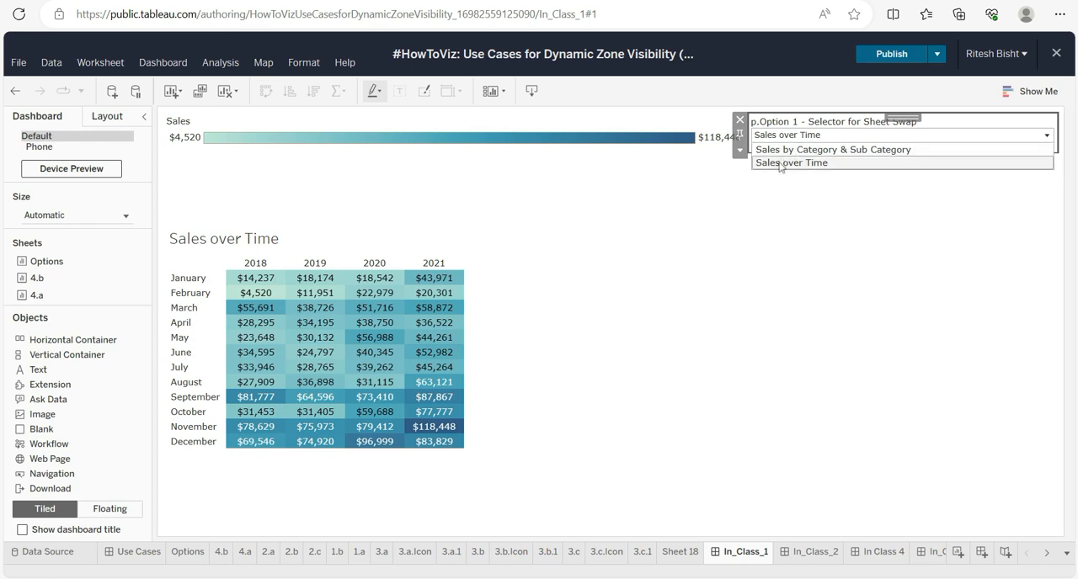
{"action": "left_click", "coordinate": [791, 162]}
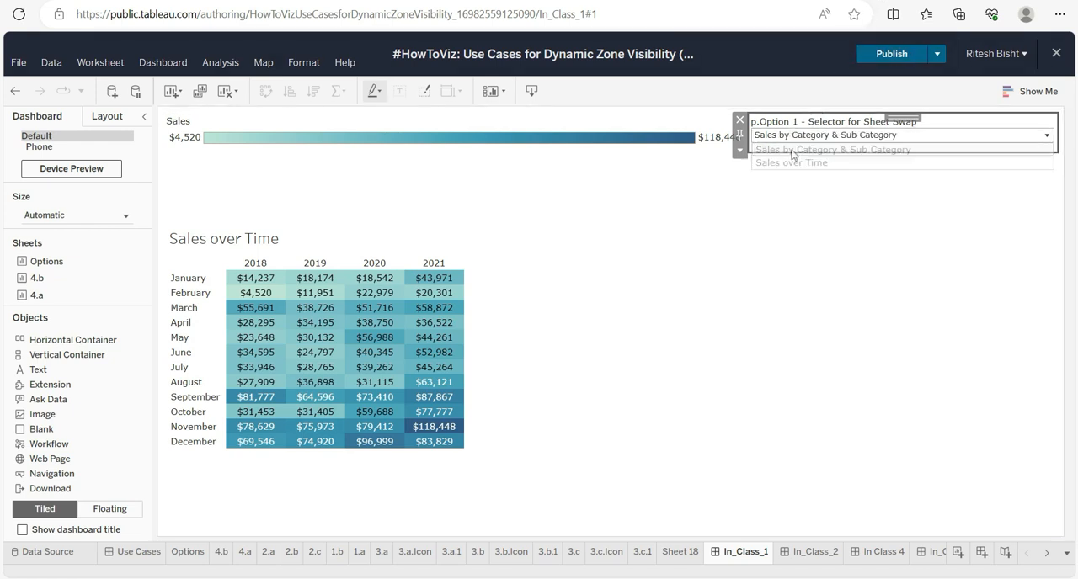
{"action": "left_click", "coordinate": [828, 148]}
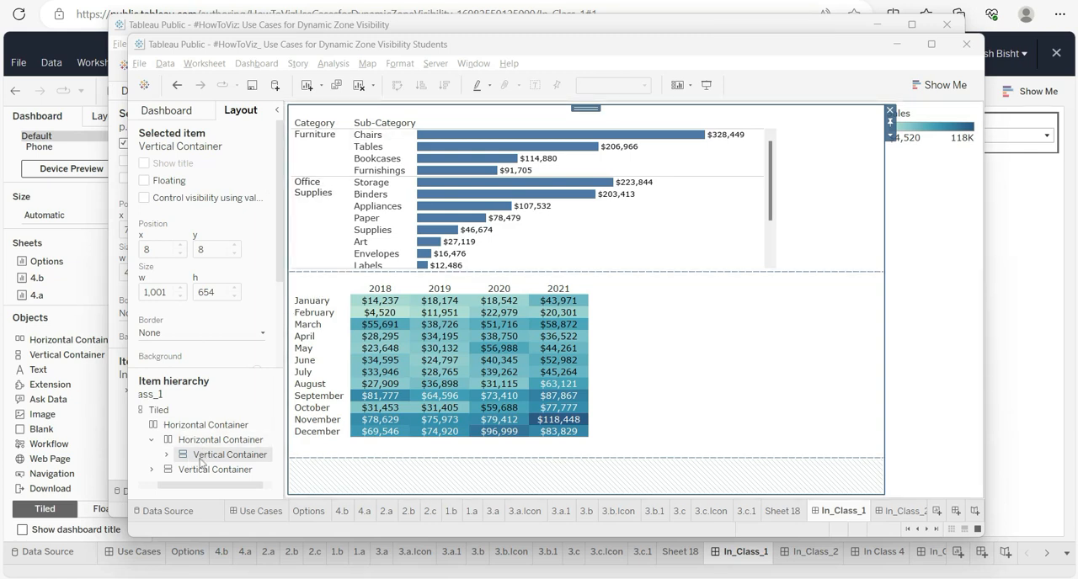
{"action": "mouse_move", "coordinate": [380, 324]}
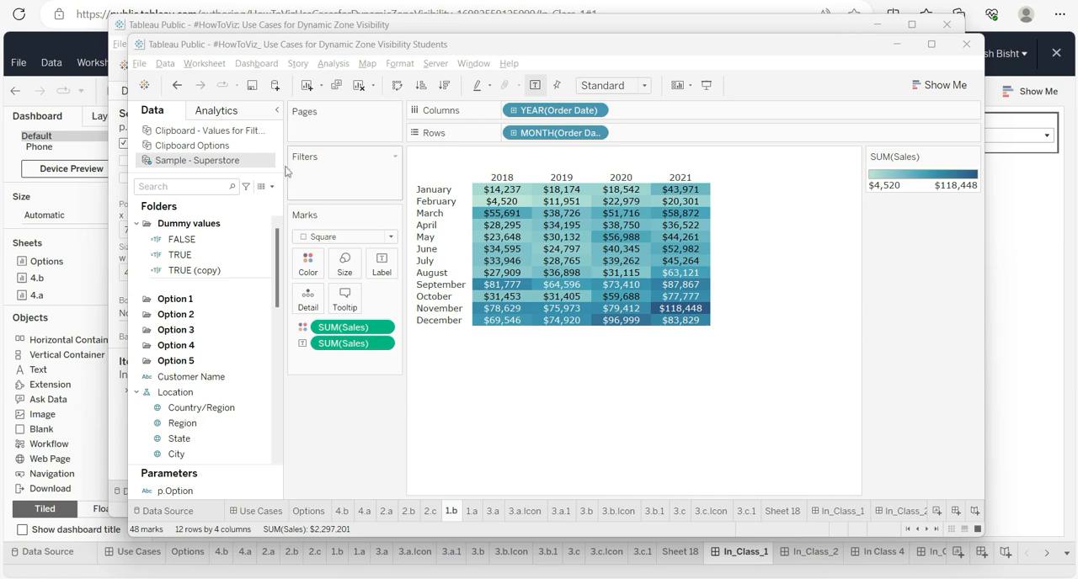
- Start a new Integer parameter named p.Option 1 - Selector for Sheet Swap
{"action": "left_click", "coordinate": [271, 185]}
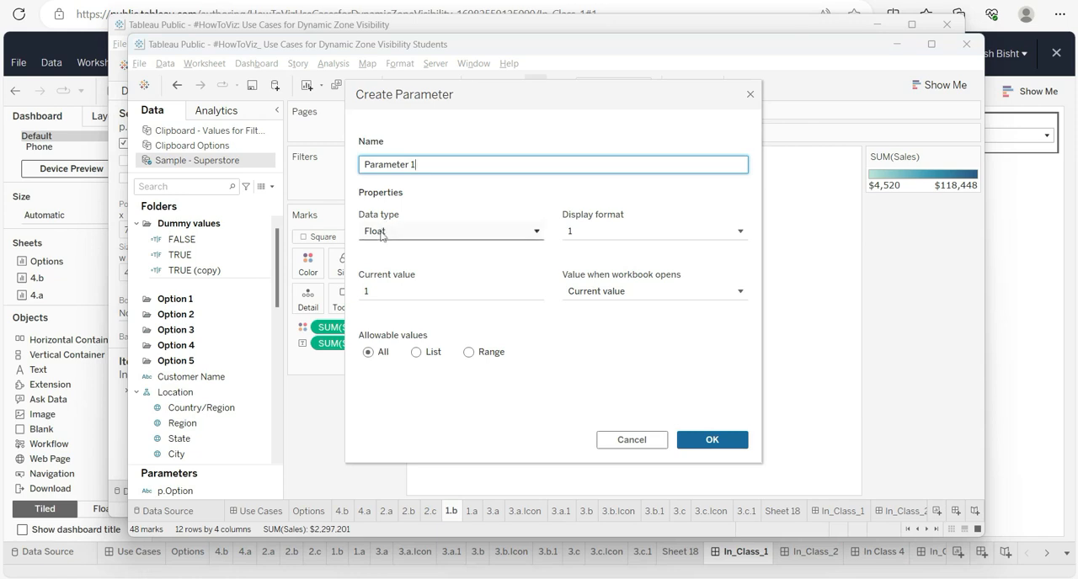
{"action": "left_click", "coordinate": [451, 231]}
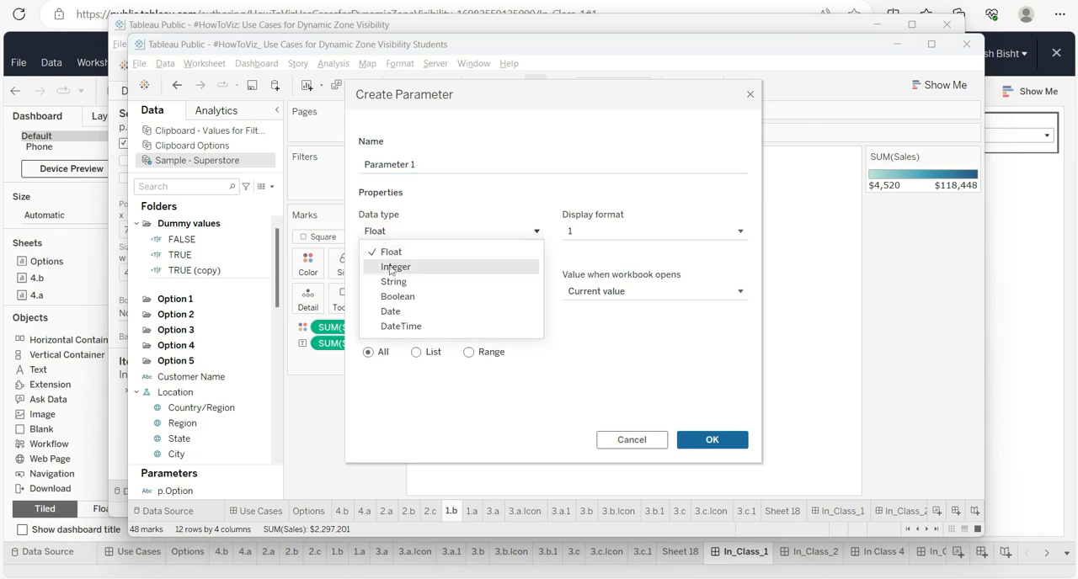
{"action": "left_click", "coordinate": [396, 266]}
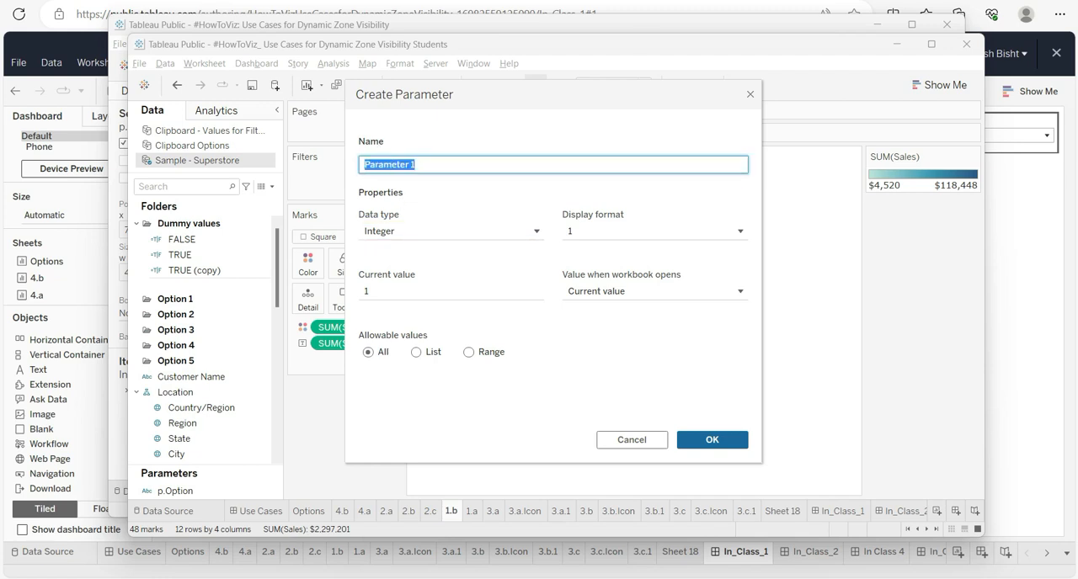
{"action": "left_click", "coordinate": [520, 153]}
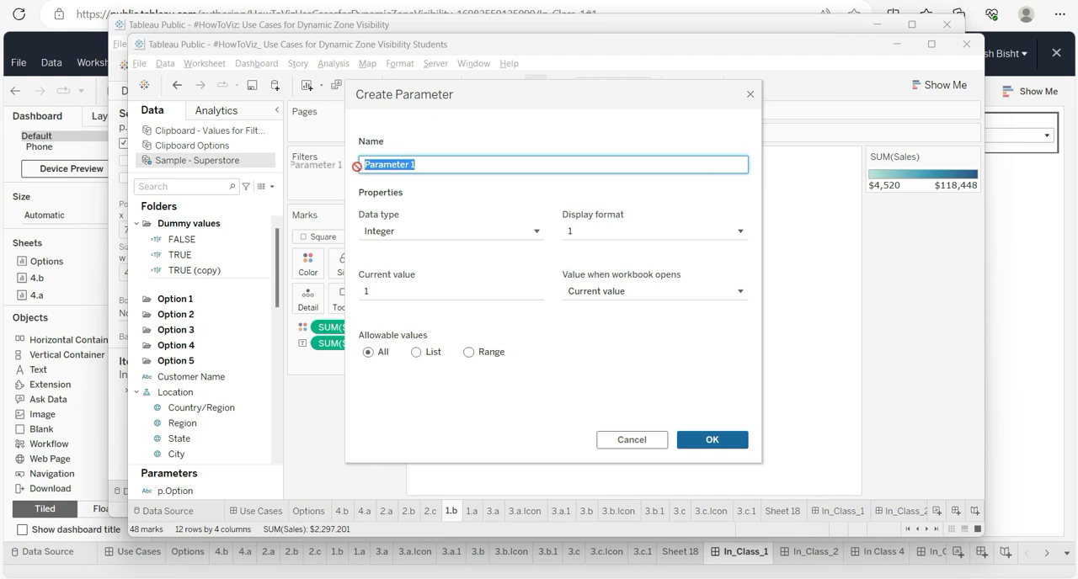
{"action": "type", "text": "p.Option 1 - Selector for Sheet Swap"}
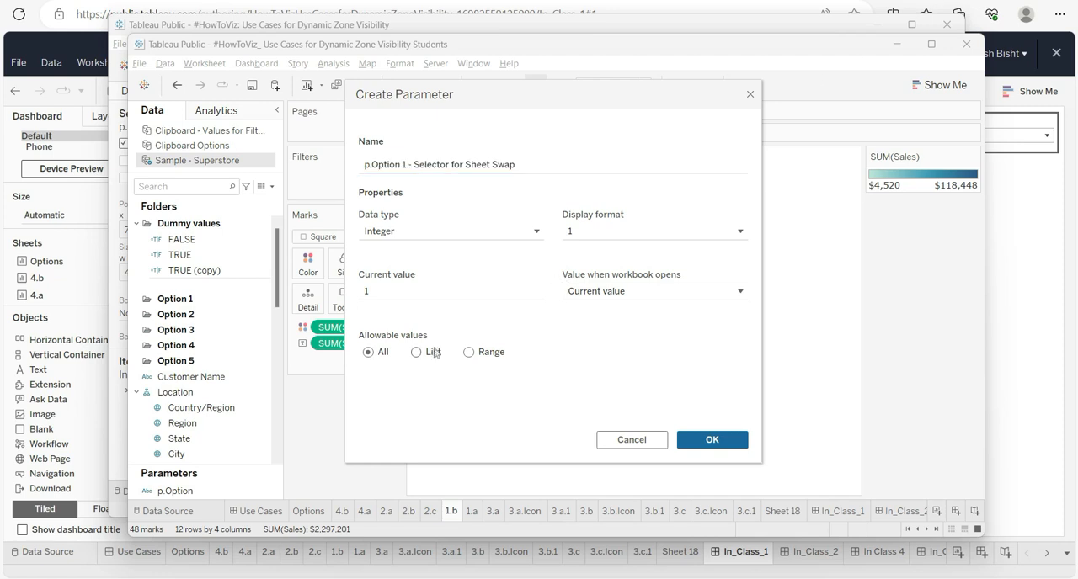
- Restrict it to a list of values 1 and 2 with display names and create the parameter
{"action": "left_click", "coordinate": [416, 352]}
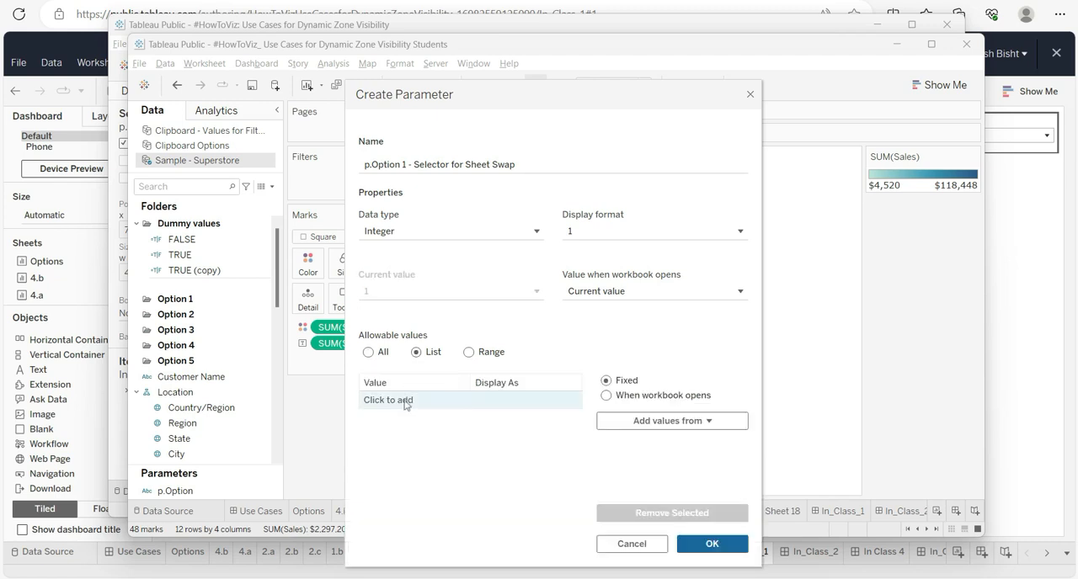
{"action": "left_click", "coordinate": [413, 401]}
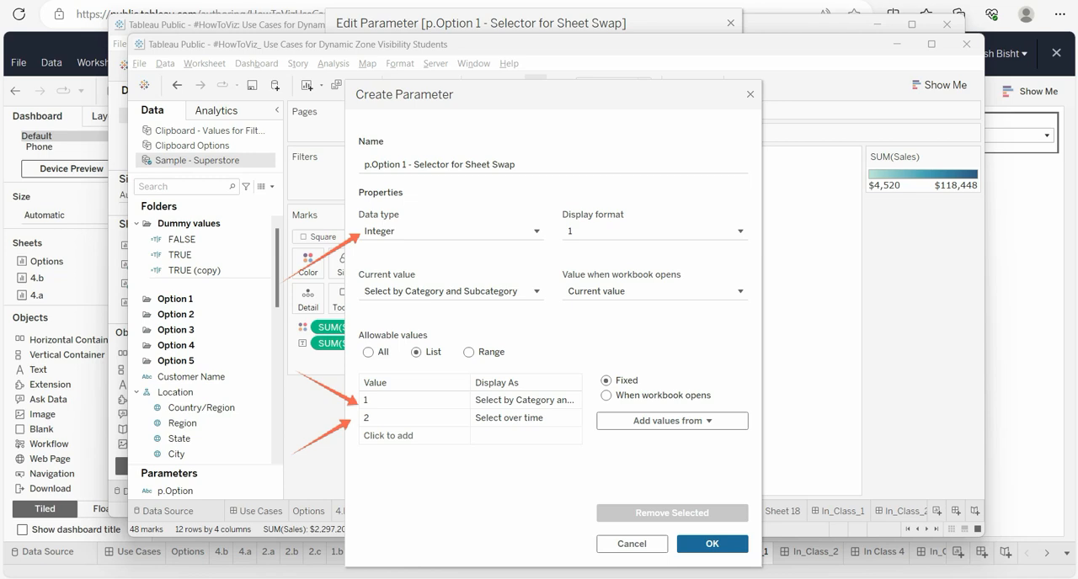
{"action": "left_click", "coordinate": [710, 542]}
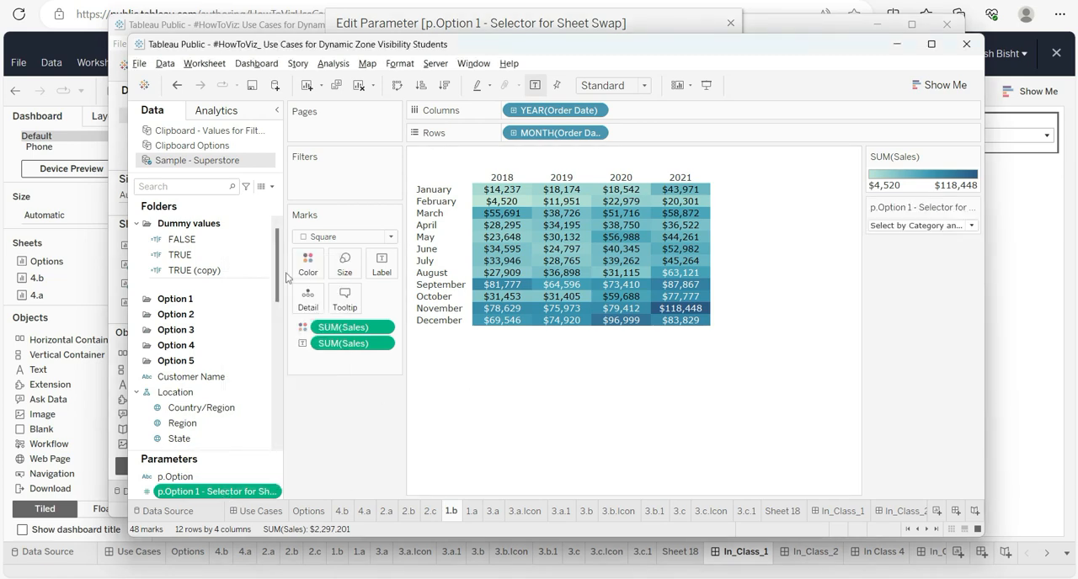
{"action": "mouse_move", "coordinate": [812, 507]}
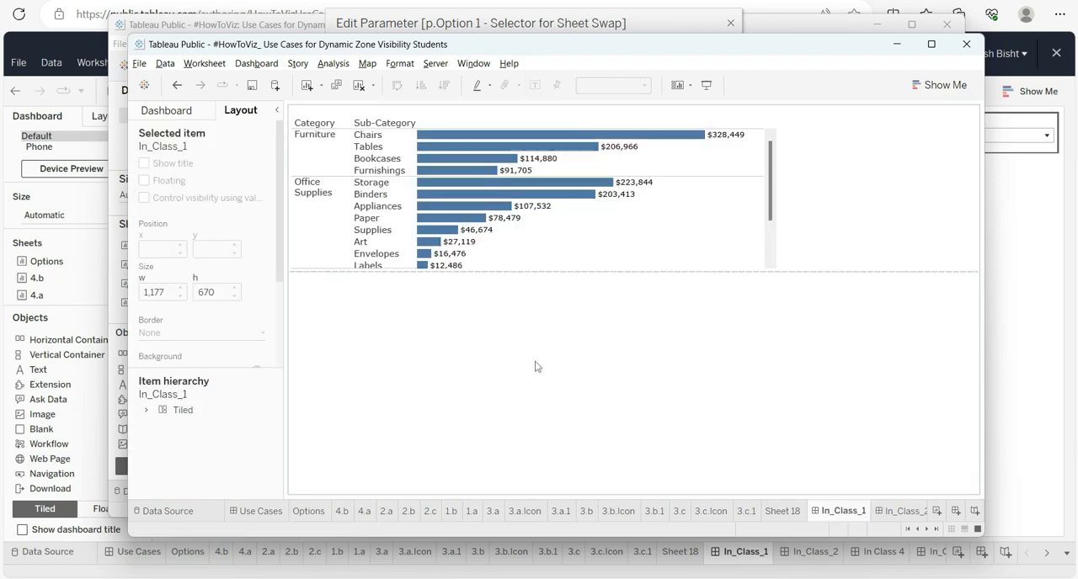
- Place the 1.b heat map sheet on the In_Class_1 dashboard below the bar chart
{"action": "left_click", "coordinate": [165, 111]}
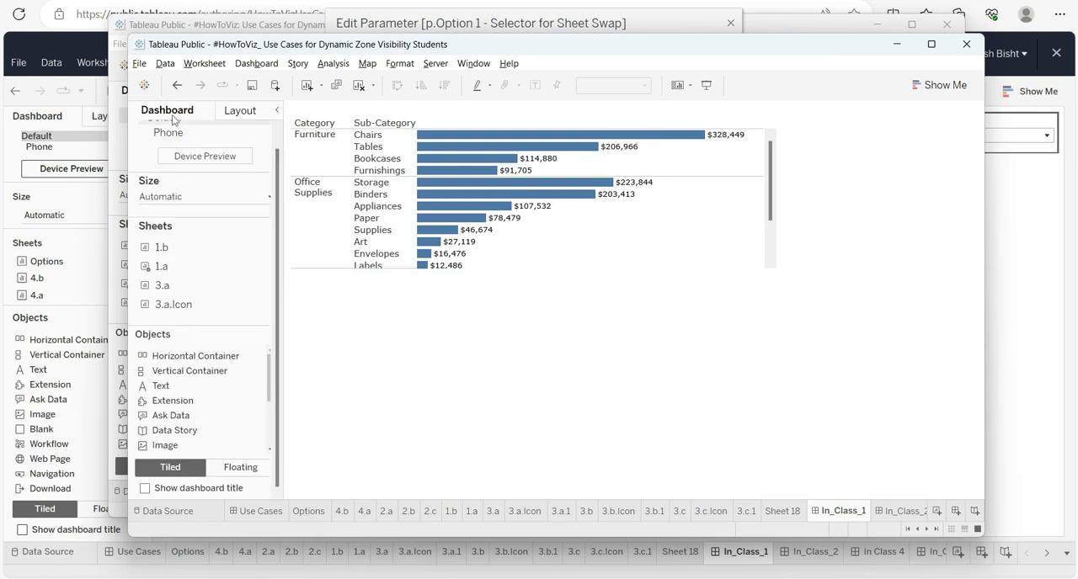
{"action": "mouse_move", "coordinate": [162, 266]}
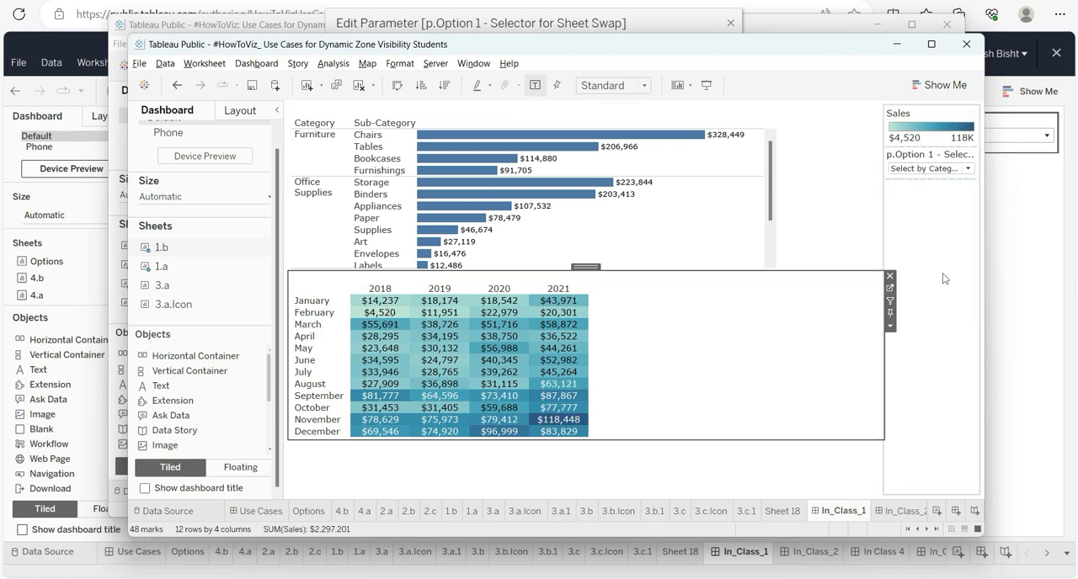
{"action": "left_click", "coordinate": [239, 109]}
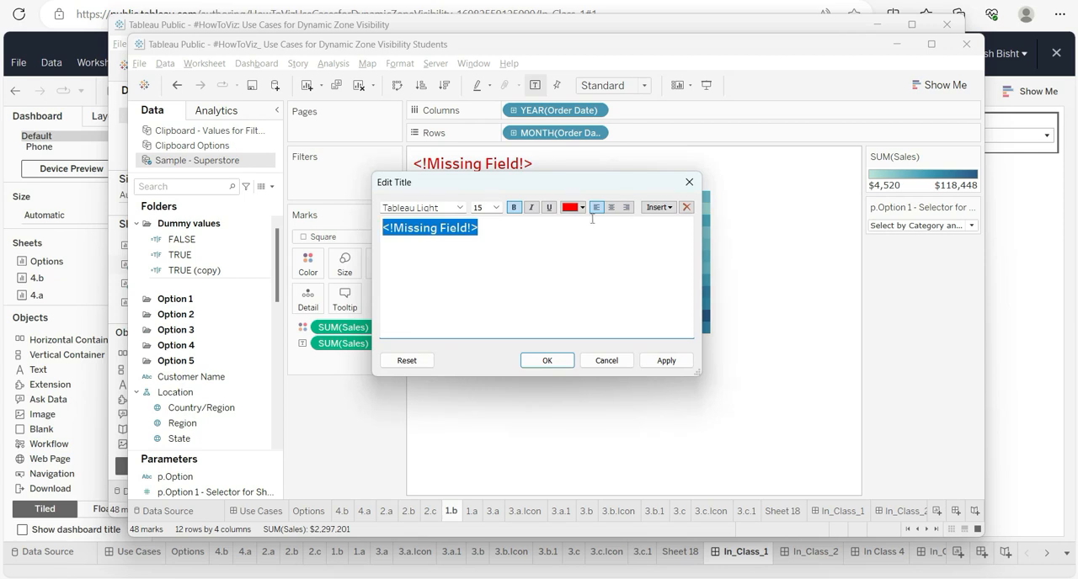
- Make the heat map sheet title the inserted p.Option 1 - Selector for Sheet Swap parameter
{"action": "left_click", "coordinate": [658, 208]}
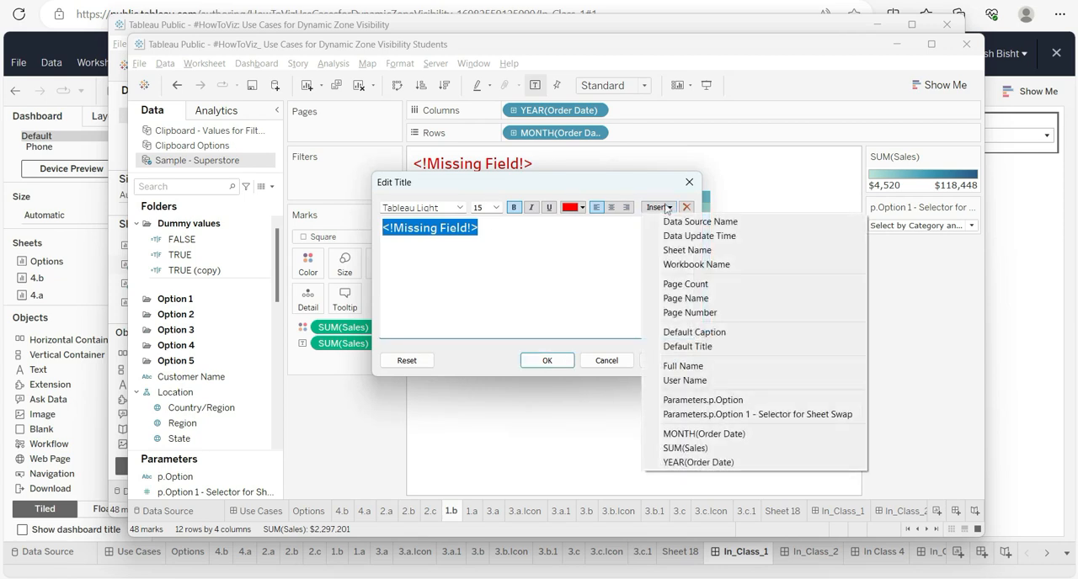
{"action": "left_click", "coordinate": [757, 415]}
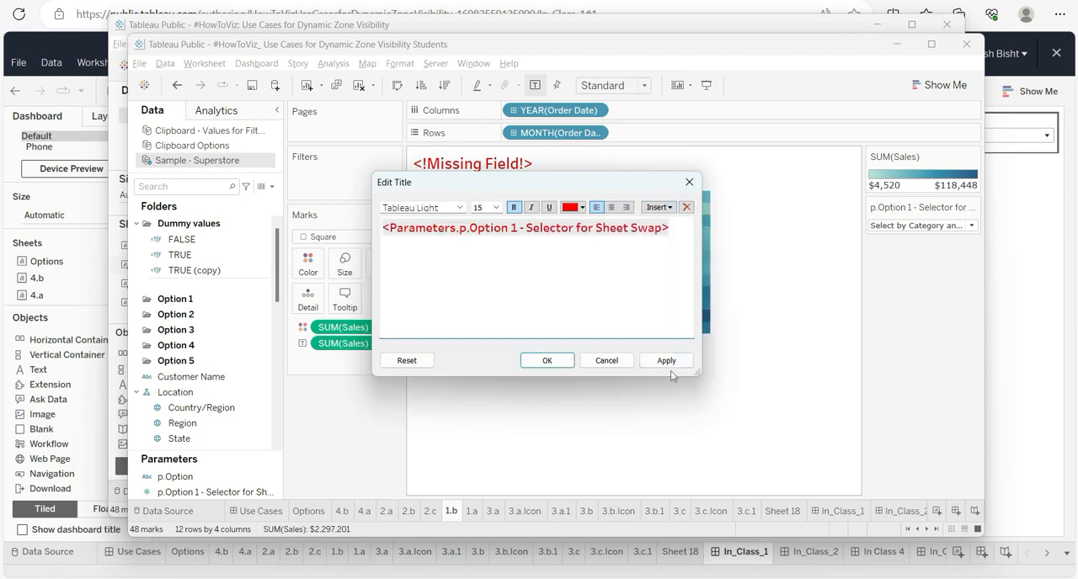
{"action": "left_click", "coordinate": [546, 361]}
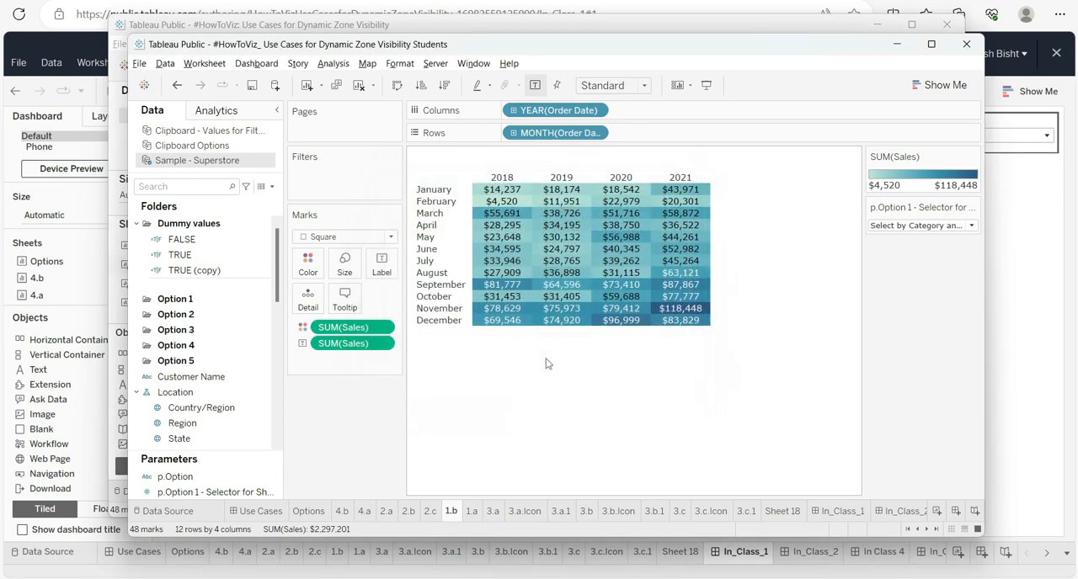
{"action": "mouse_move", "coordinate": [563, 212]}
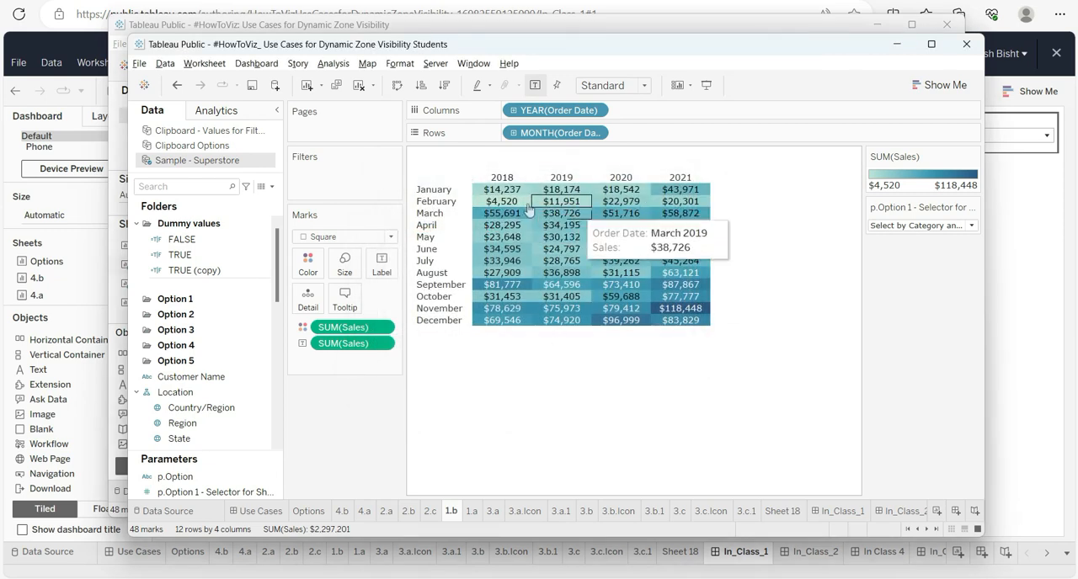
{"action": "mouse_move", "coordinate": [463, 525]}
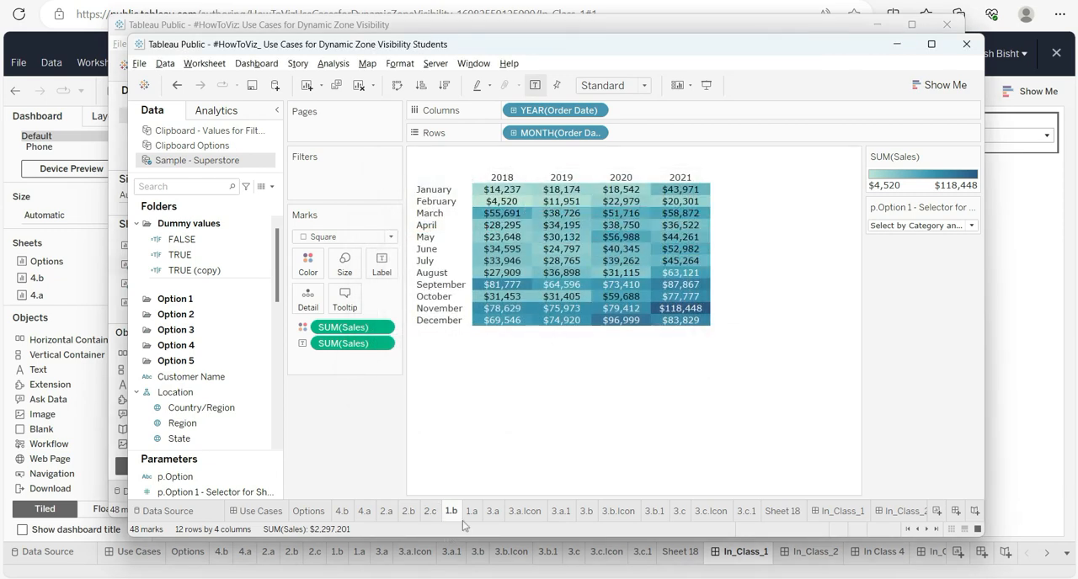
- Give bar chart sheet 1.a the same parameter-driven title
{"action": "left_click", "coordinate": [472, 510]}
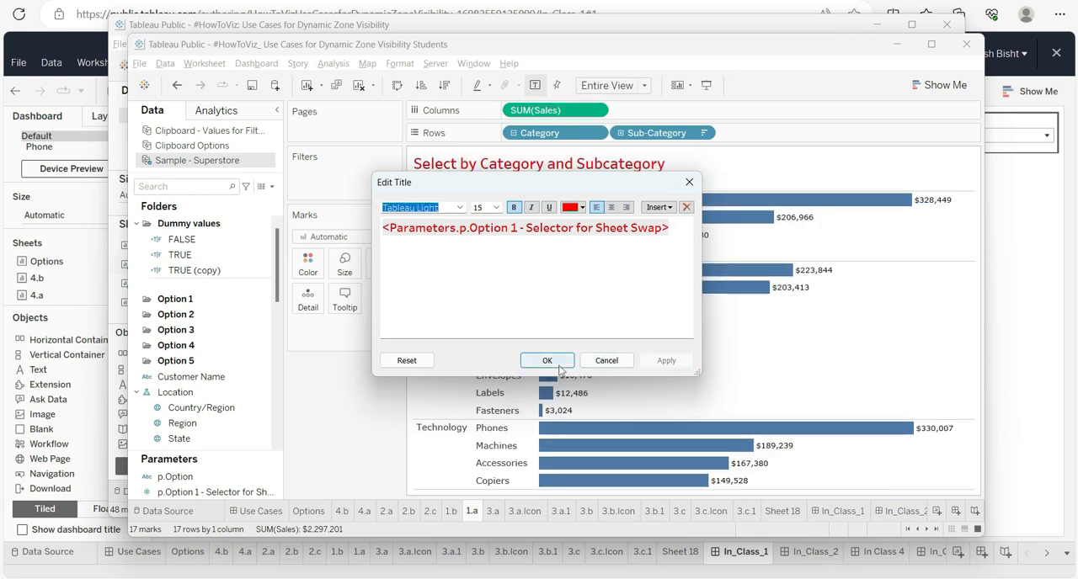
{"action": "left_click", "coordinate": [547, 361]}
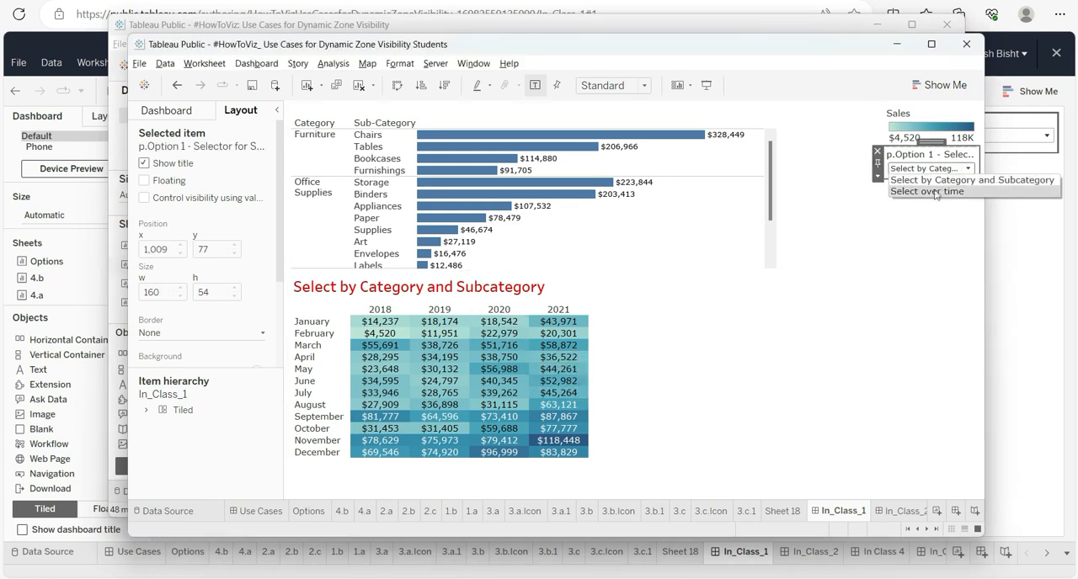
- Set the parameter to Select over time so both dashboard charts take that title
{"action": "left_click", "coordinate": [926, 191]}
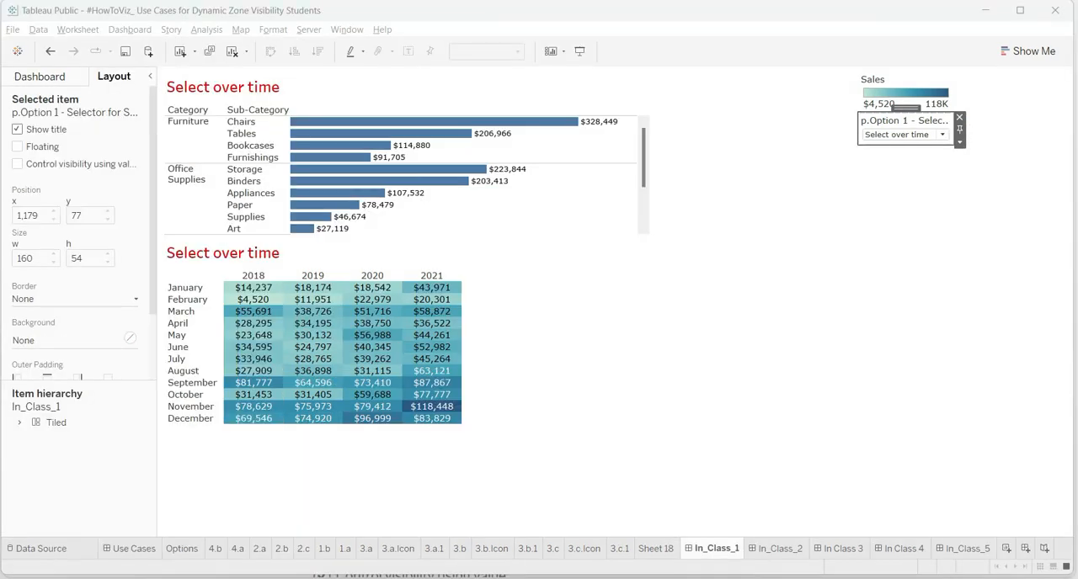
{"action": "left_click", "coordinate": [941, 135]}
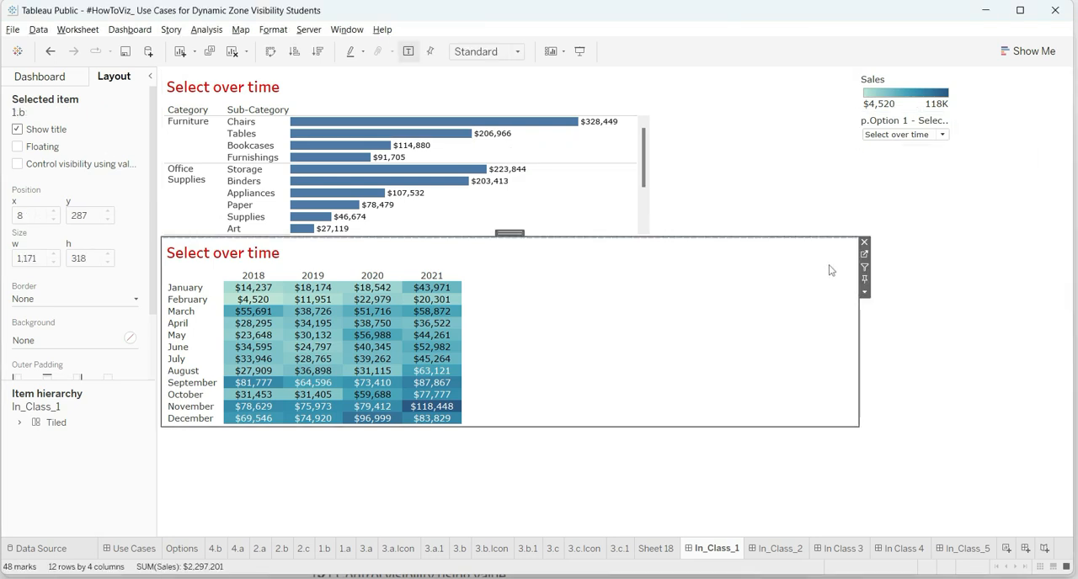
- Review calculated field 1_T/F:Sheet Swap_1a, testing the parameter equals 1, and save it
{"action": "left_click", "coordinate": [323, 549]}
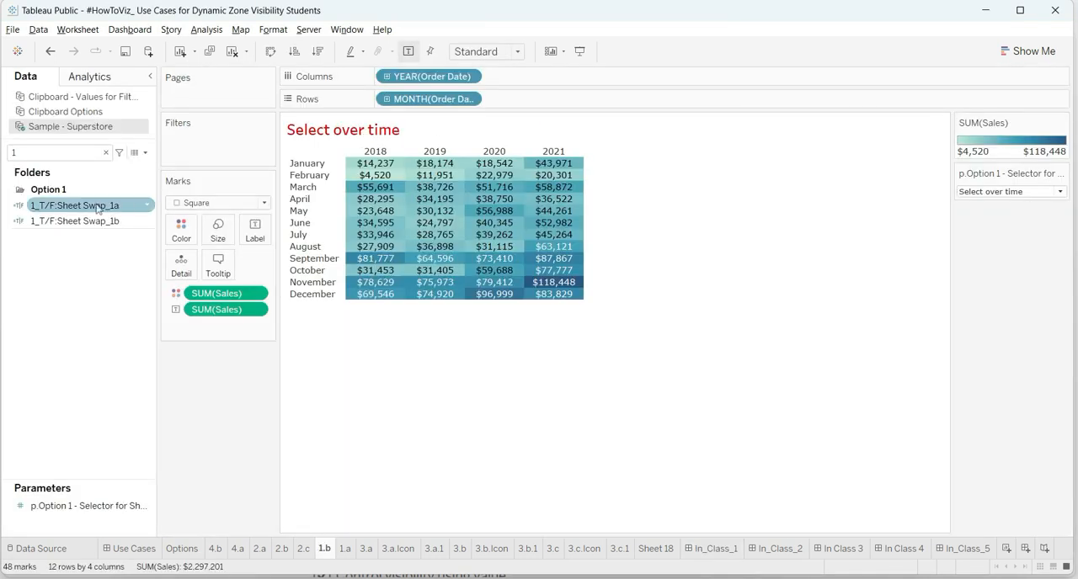
{"action": "right_click", "coordinate": [76, 205]}
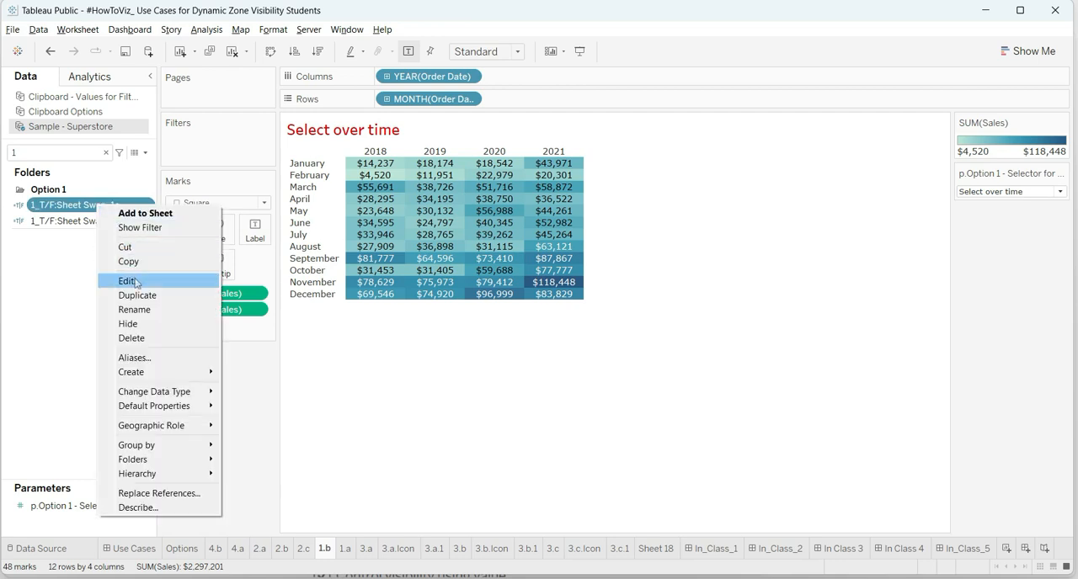
{"action": "left_click", "coordinate": [128, 279]}
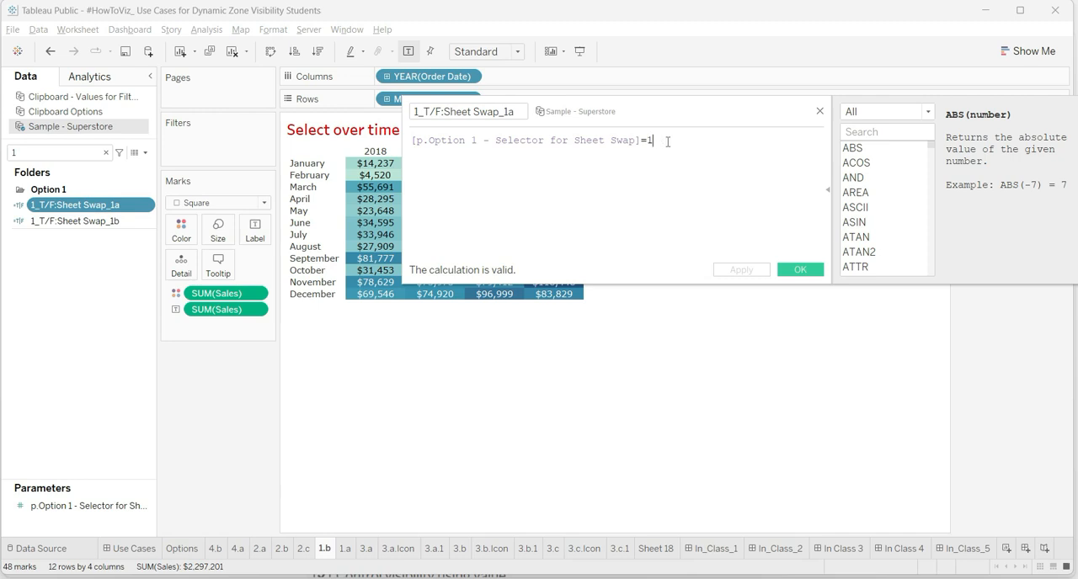
{"action": "left_click", "coordinate": [798, 270]}
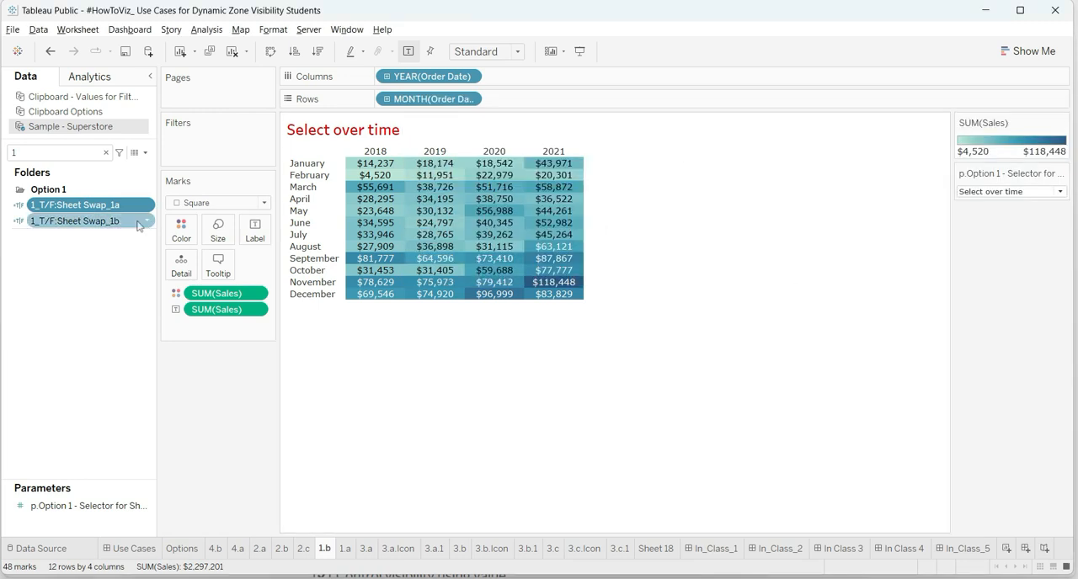
- Copy 1_T/F:Sheet Swap_1b, check its formula equals 2 against the parameter values, and confirm
{"action": "right_click", "coordinate": [74, 221]}
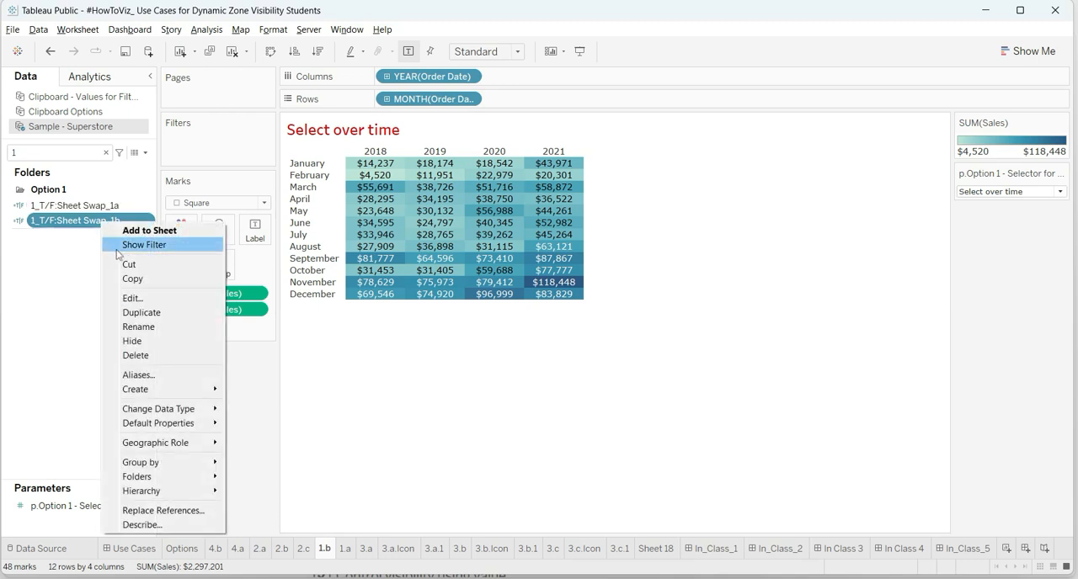
{"action": "mouse_move", "coordinate": [131, 280]}
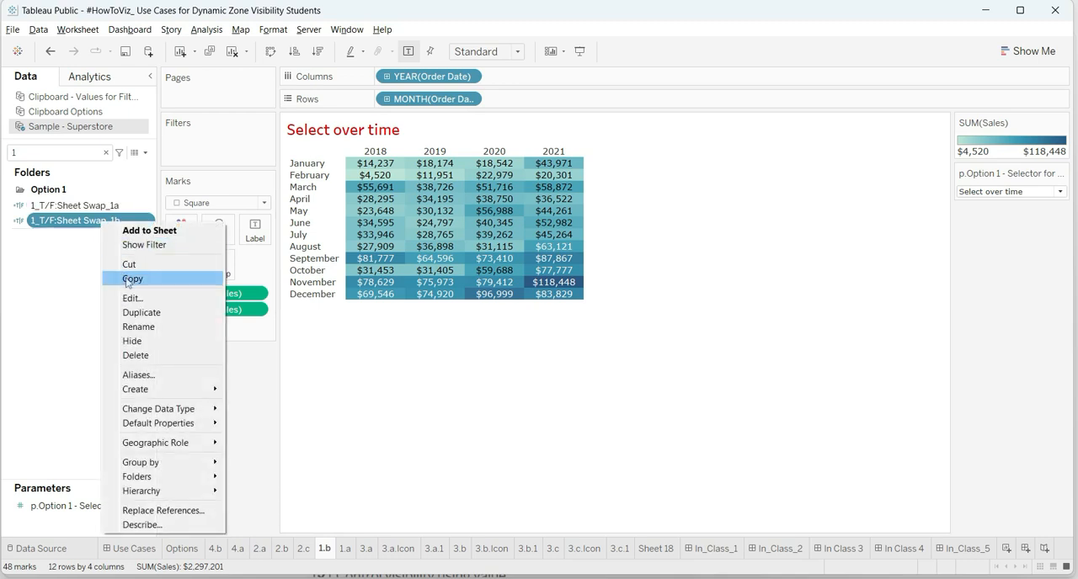
{"action": "left_click", "coordinate": [131, 298]}
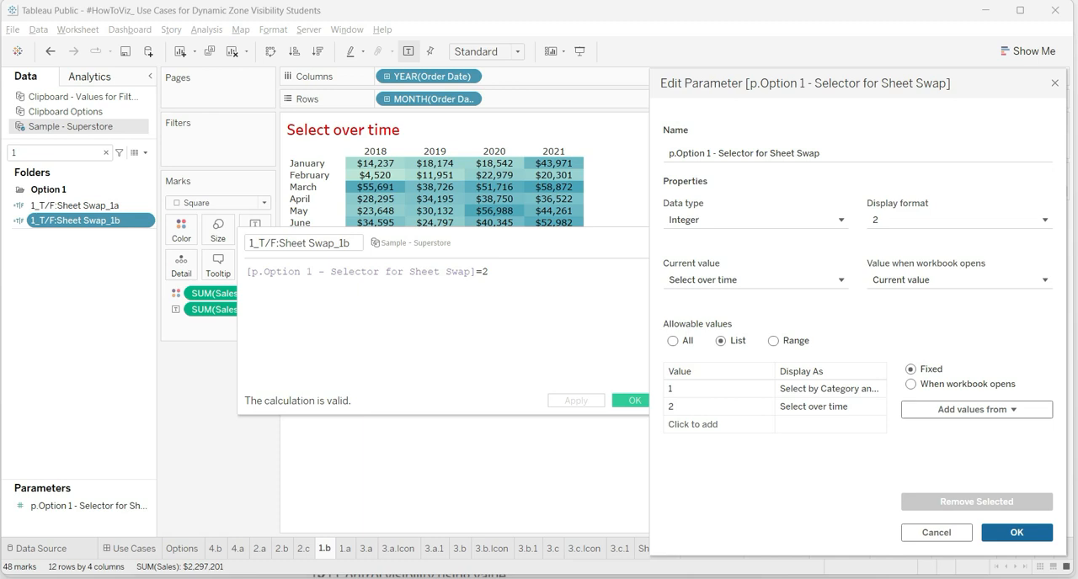
{"action": "left_click", "coordinate": [1015, 532]}
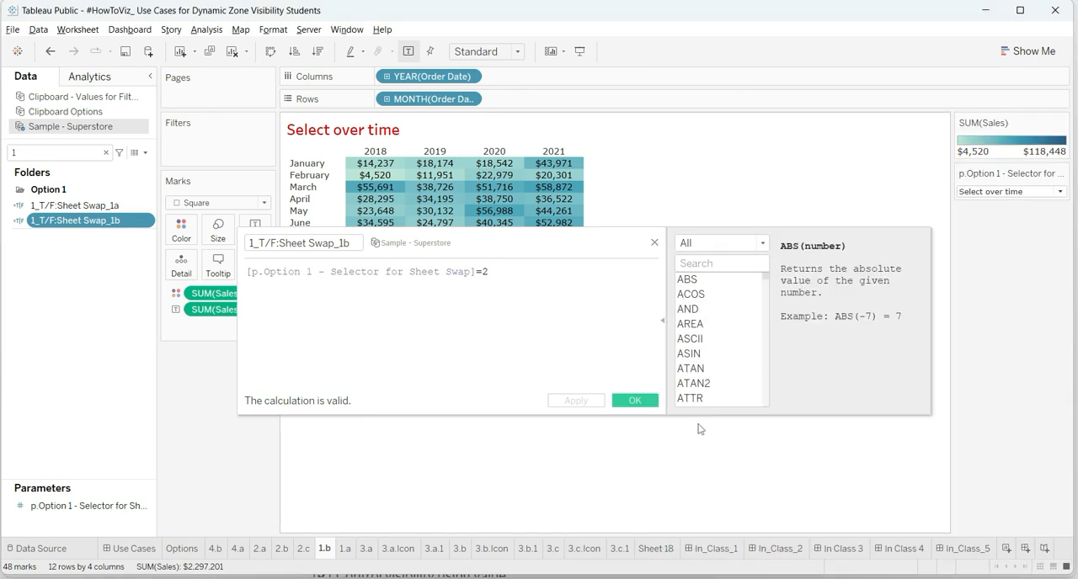
{"action": "left_click", "coordinate": [633, 401]}
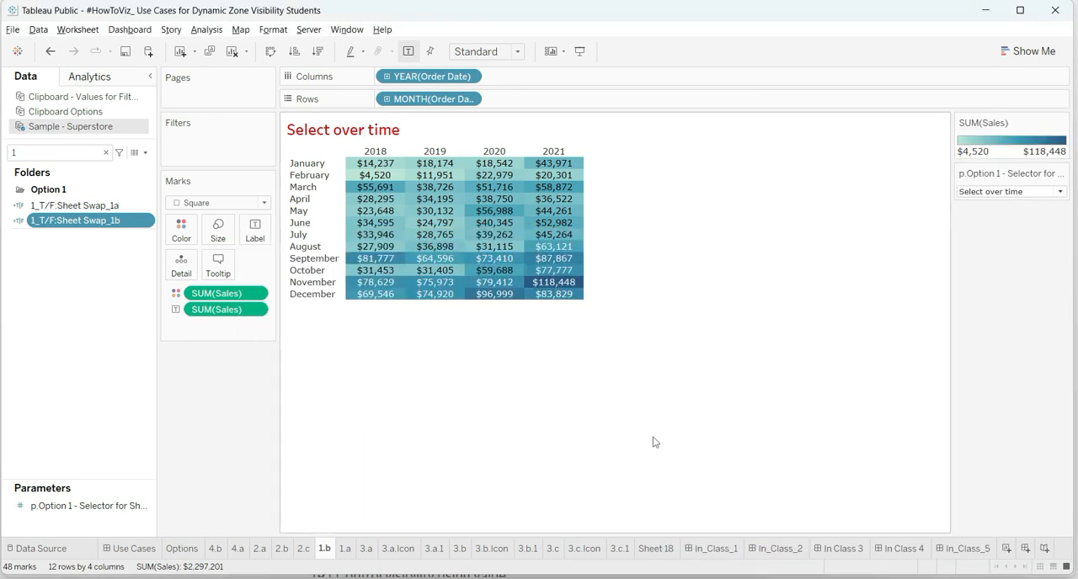
- Control the bar chart's visibility with 1_T/F:Sheet Swap_1a and set the parameter to Select by Category and Subcategory
{"action": "left_click", "coordinate": [715, 549]}
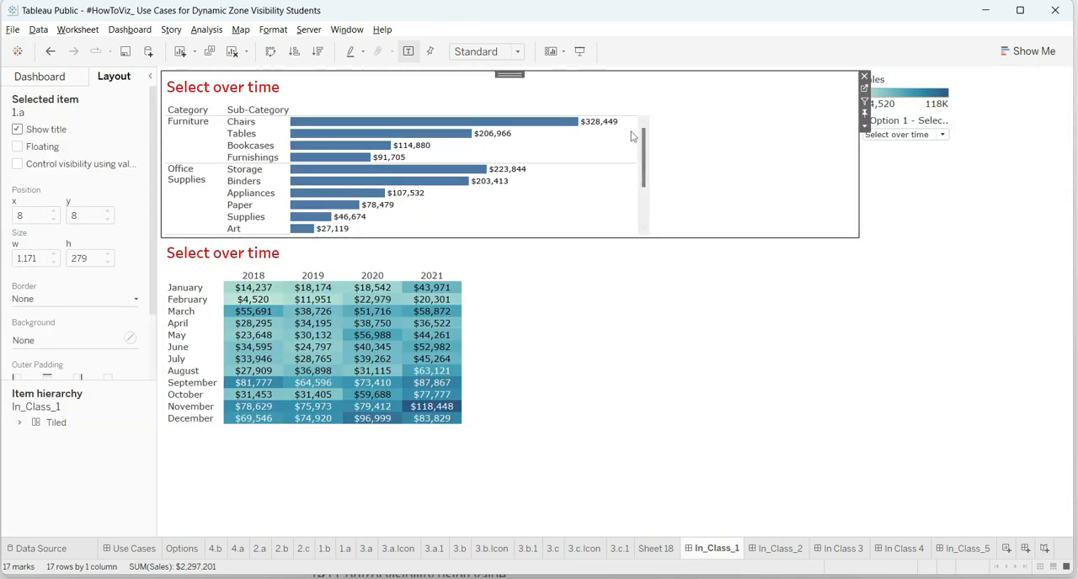
{"action": "mouse_move", "coordinate": [697, 173]}
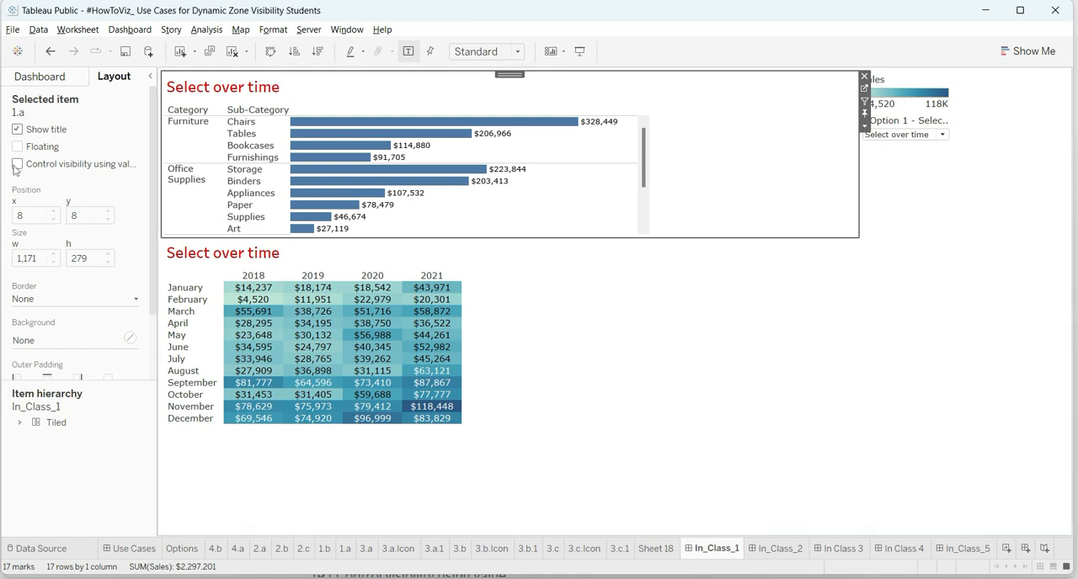
{"action": "left_click", "coordinate": [17, 163]}
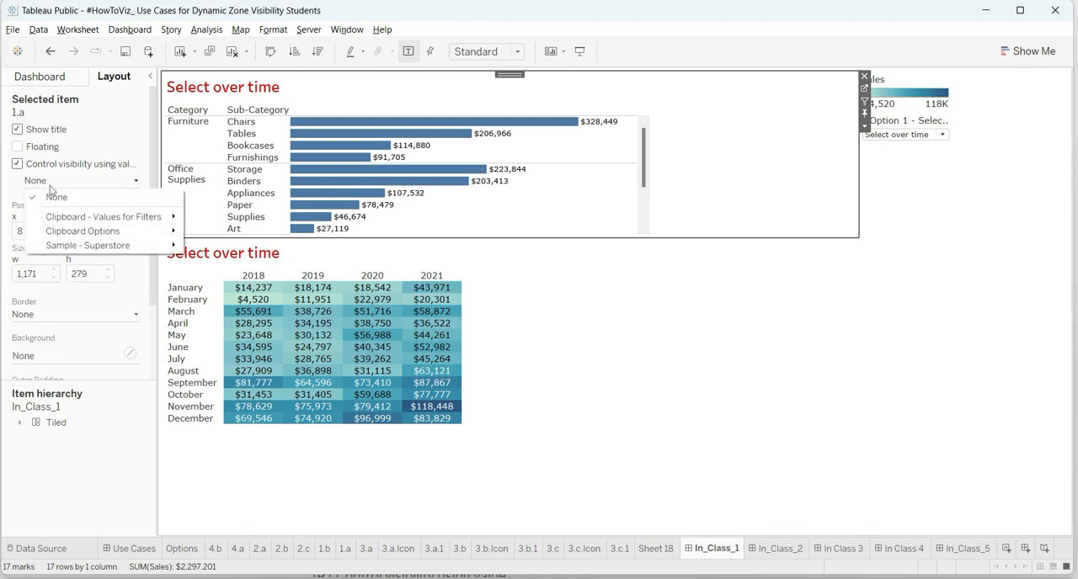
{"action": "mouse_move", "coordinate": [87, 246]}
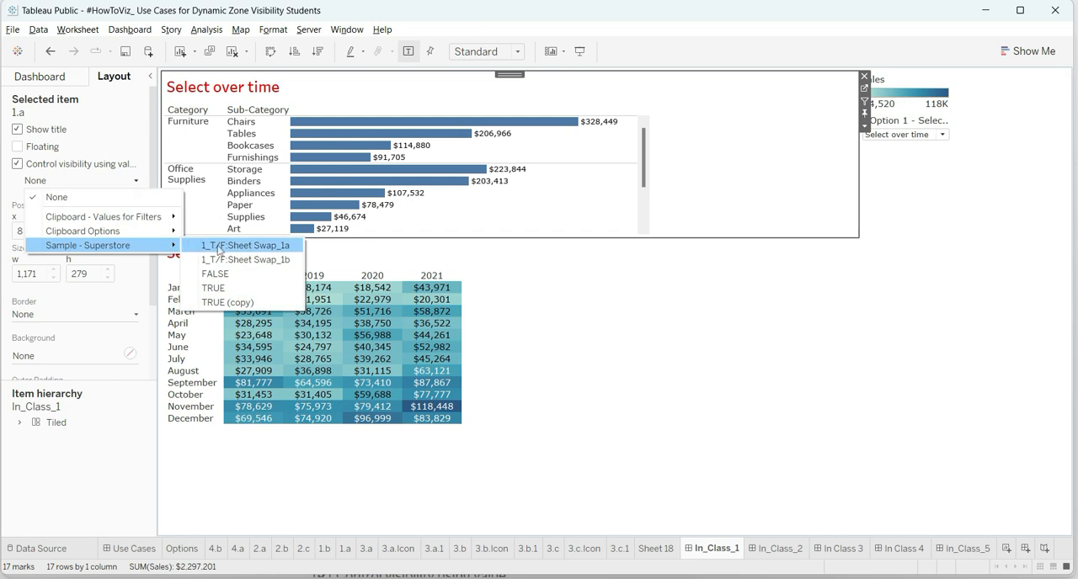
{"action": "left_click", "coordinate": [253, 246]}
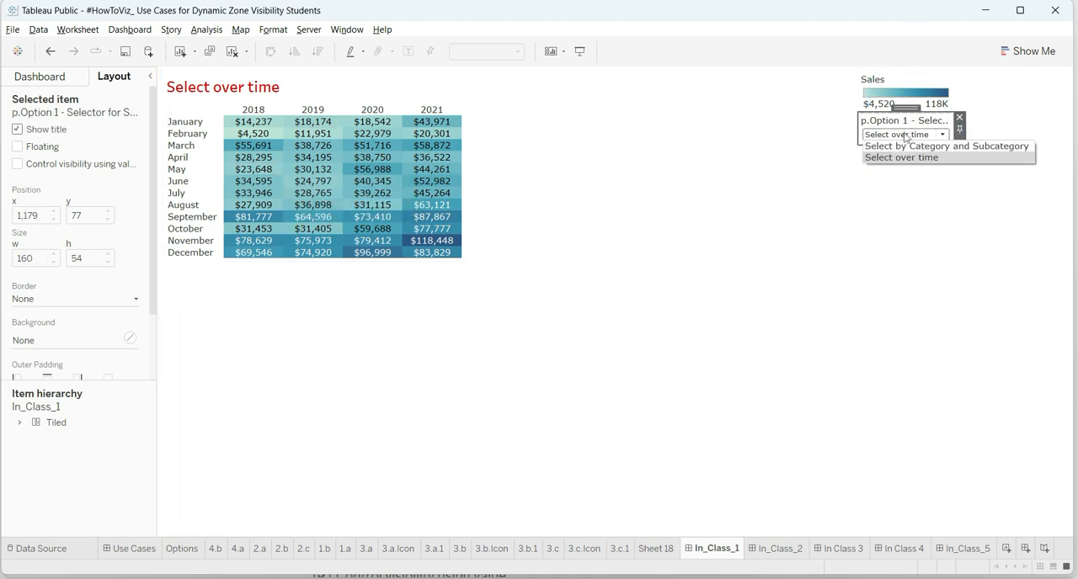
{"action": "left_click", "coordinate": [943, 145]}
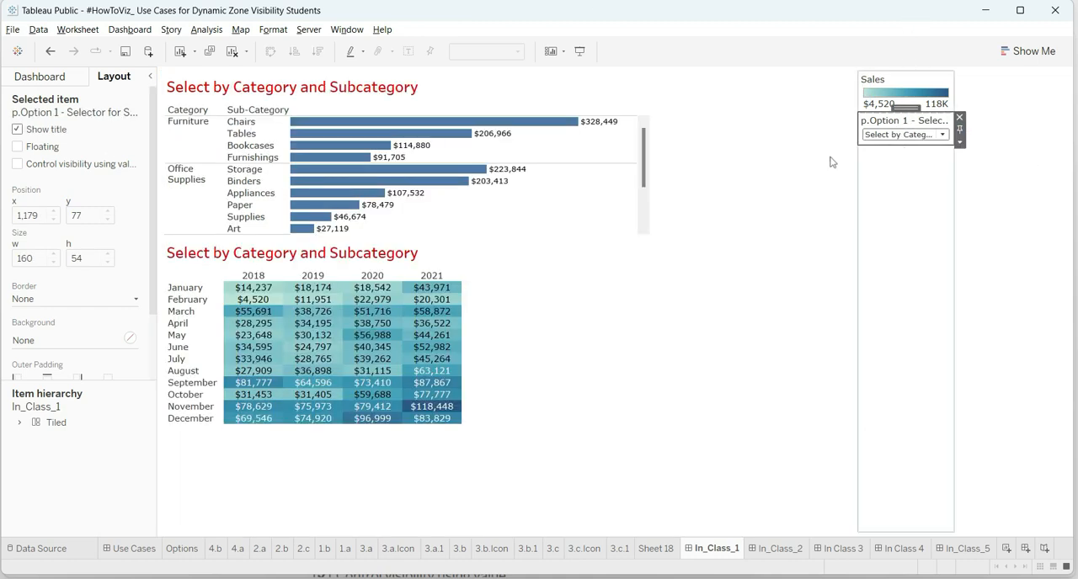
- Tie the heat map's visibility to Sample - Superstore > 1_T/F:Sheet Swap_1b so it hides for the category option
{"action": "left_click", "coordinate": [337, 337]}
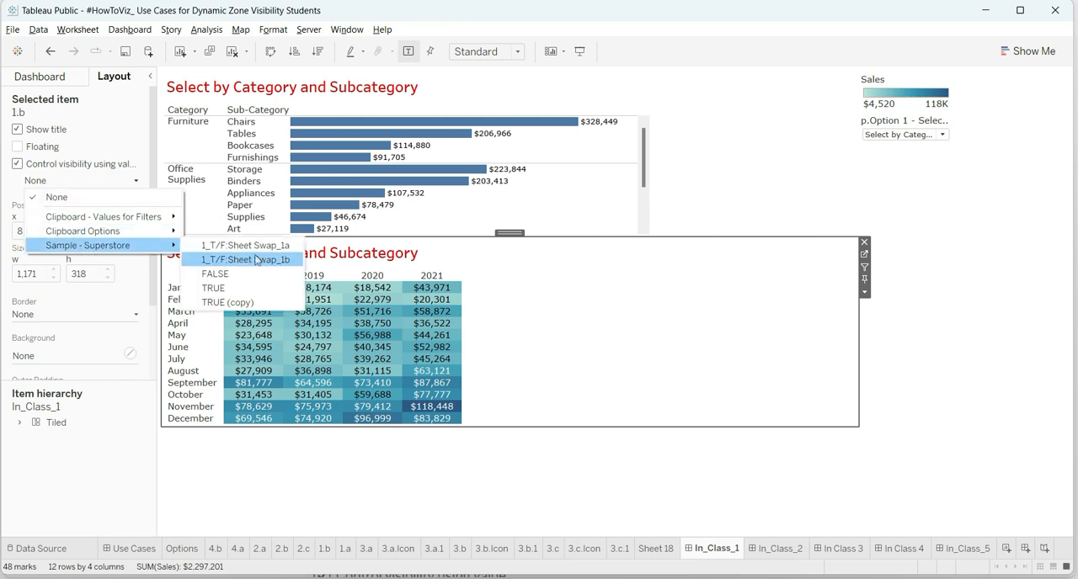
{"action": "left_click", "coordinate": [241, 259]}
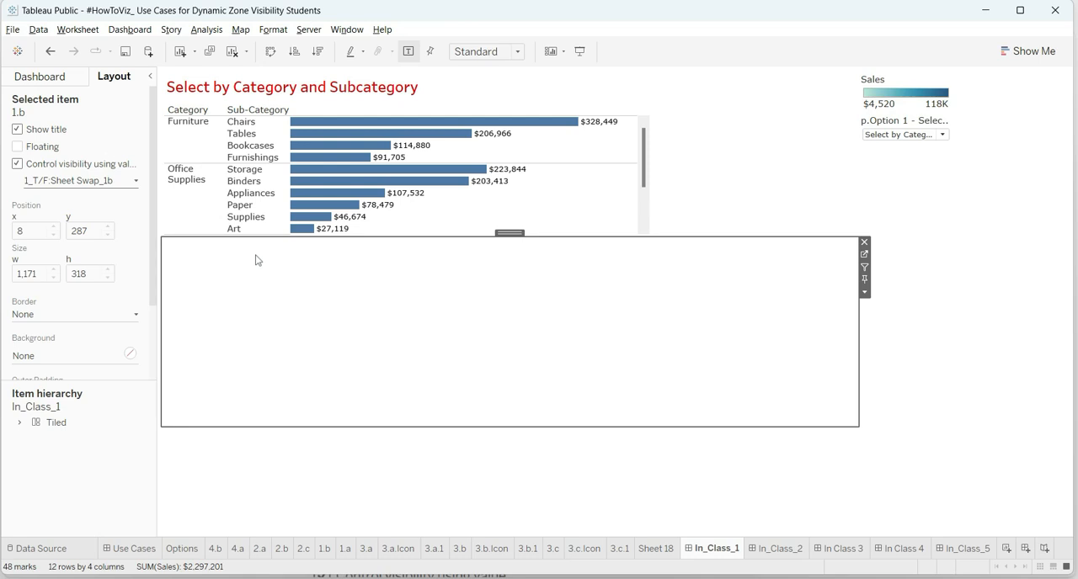
{"action": "mouse_move", "coordinate": [677, 327]}
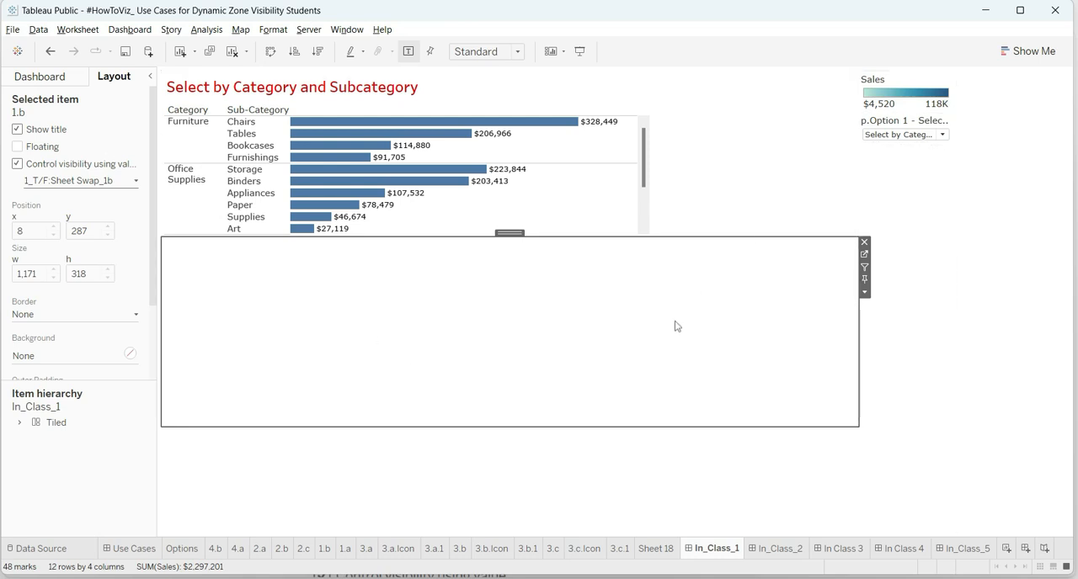
{"action": "mouse_move", "coordinate": [509, 214]}
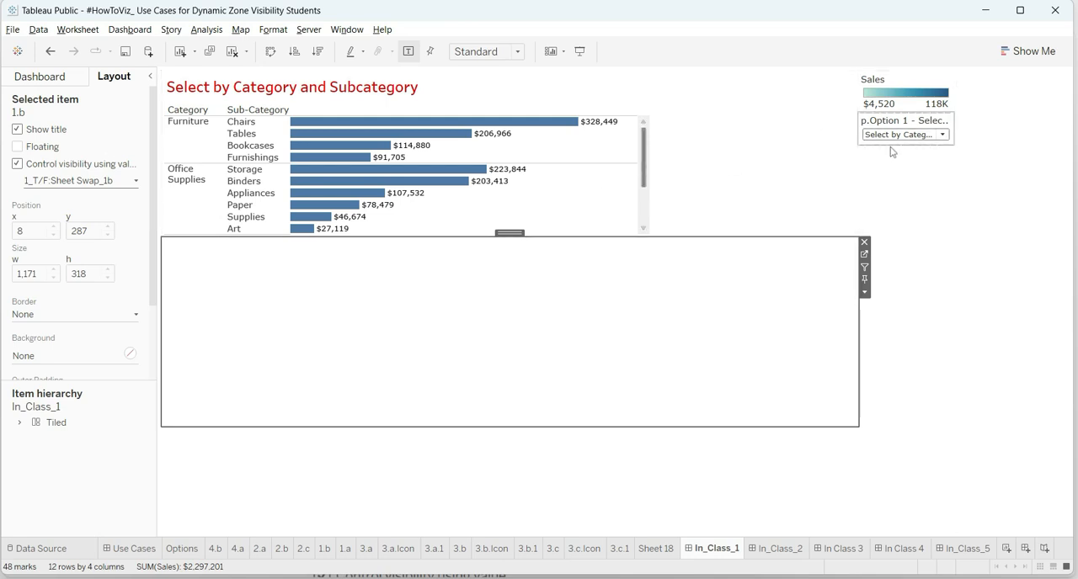
- Test the swap via p.Option 1: Select over time shows the heat map, Select by Category and Subcategory the bar chart
{"action": "left_click", "coordinate": [903, 119]}
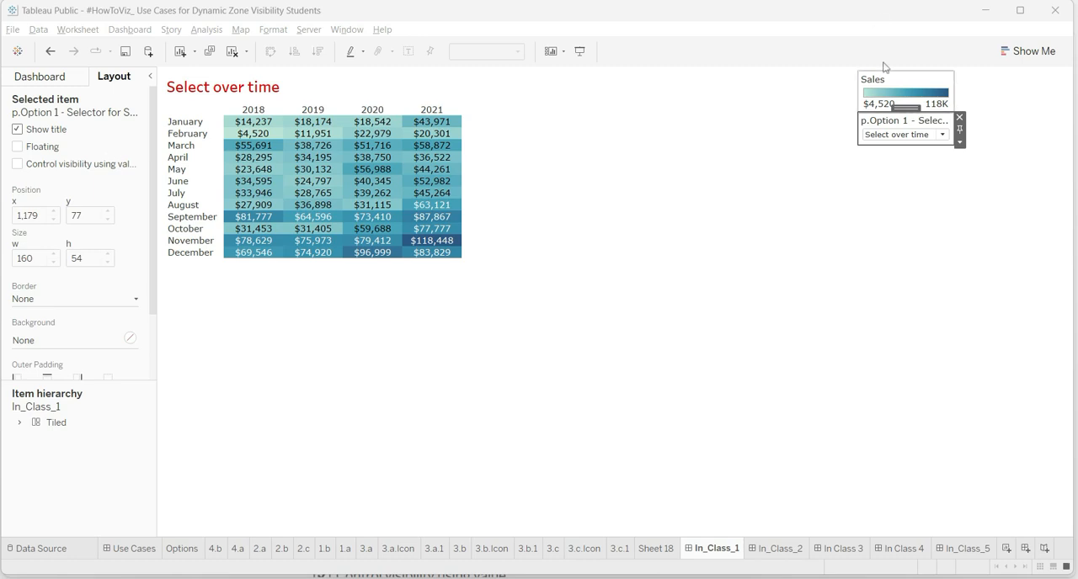
{"action": "left_click", "coordinate": [941, 135]}
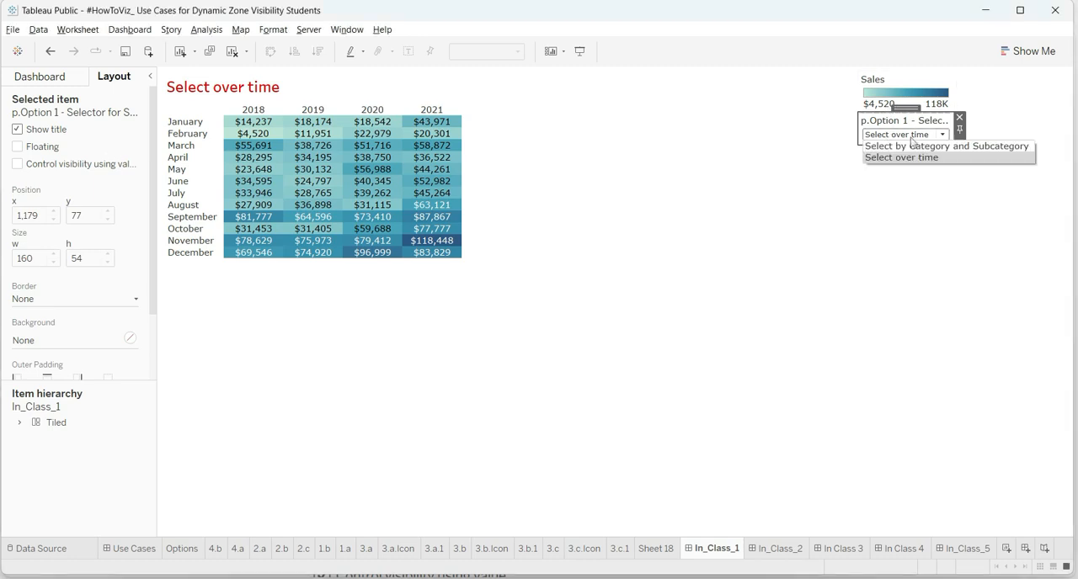
{"action": "left_click", "coordinate": [946, 145]}
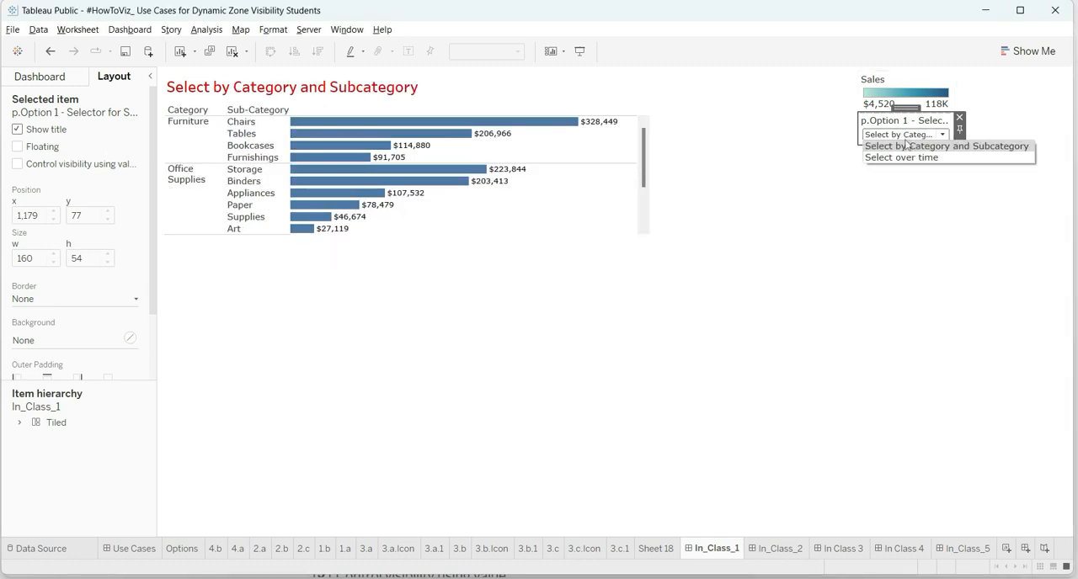
{"action": "left_click", "coordinate": [899, 159]}
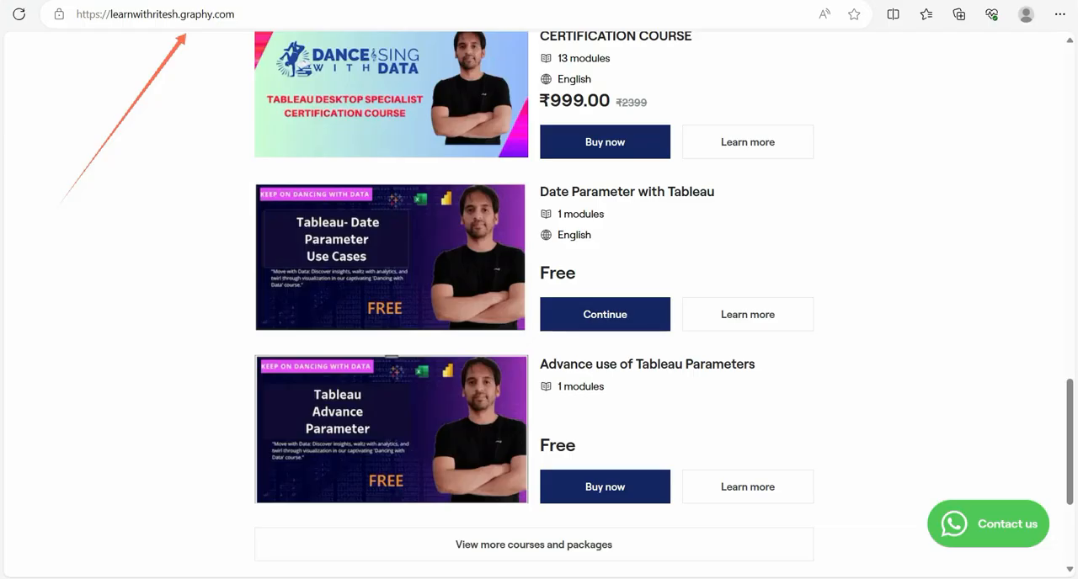
{"action": "mouse_move", "coordinate": [118, 132]}
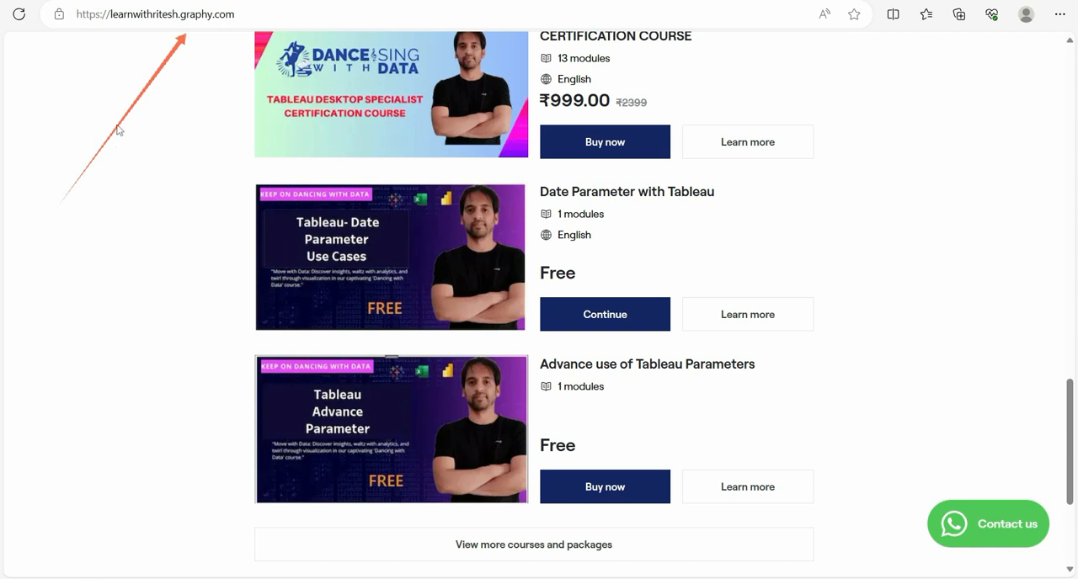
{"action": "mouse_move", "coordinate": [841, 25]}
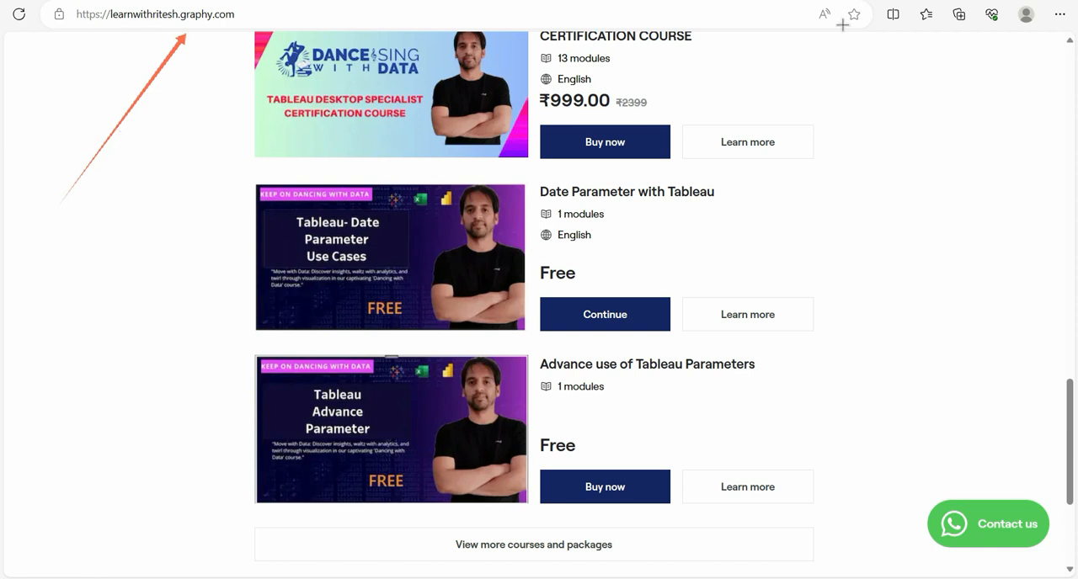
{"action": "mouse_move", "coordinate": [134, 67]}
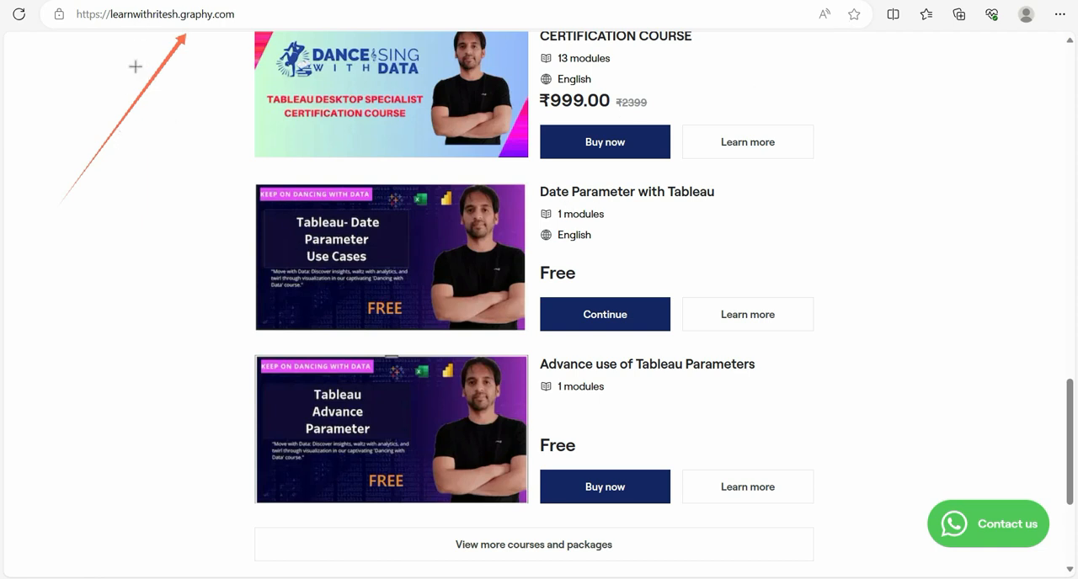